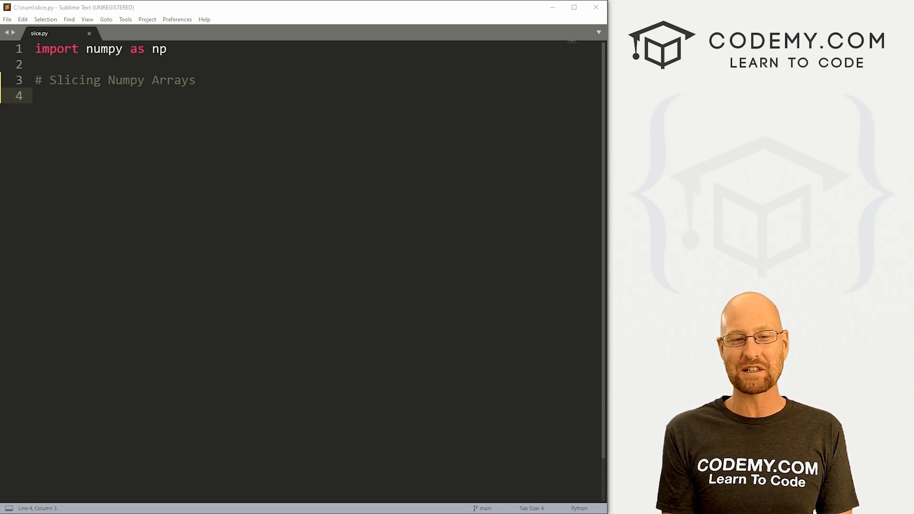
- Bring up the Codemy.com site and select all text in slice.py to start fresh
{"action": "left_click", "coordinate": [120, 448]}
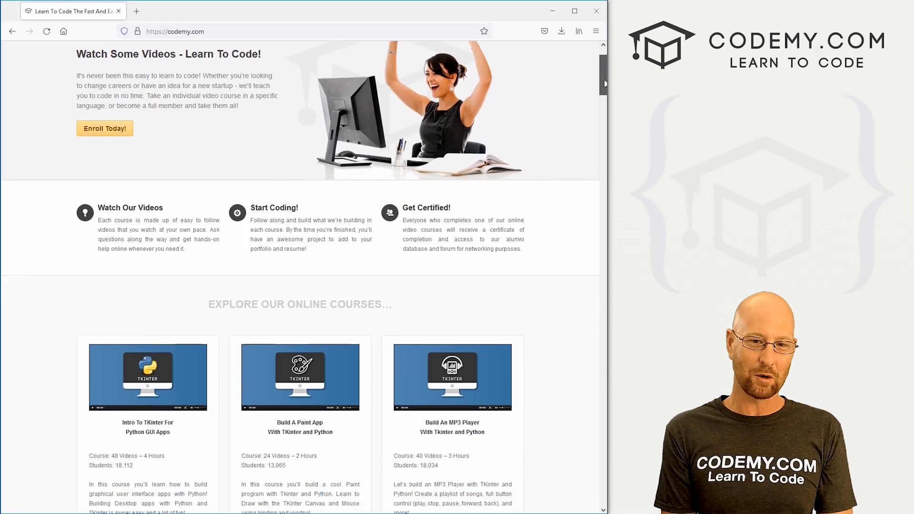
{"action": "scroll", "scroll_direction": "down", "scroll_amount": 3}
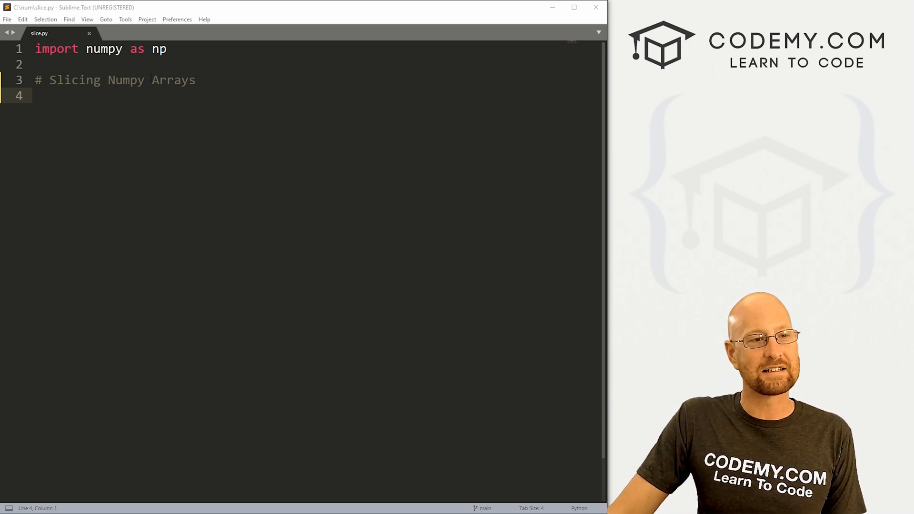
{"action": "key", "text": "ctrl+a"}
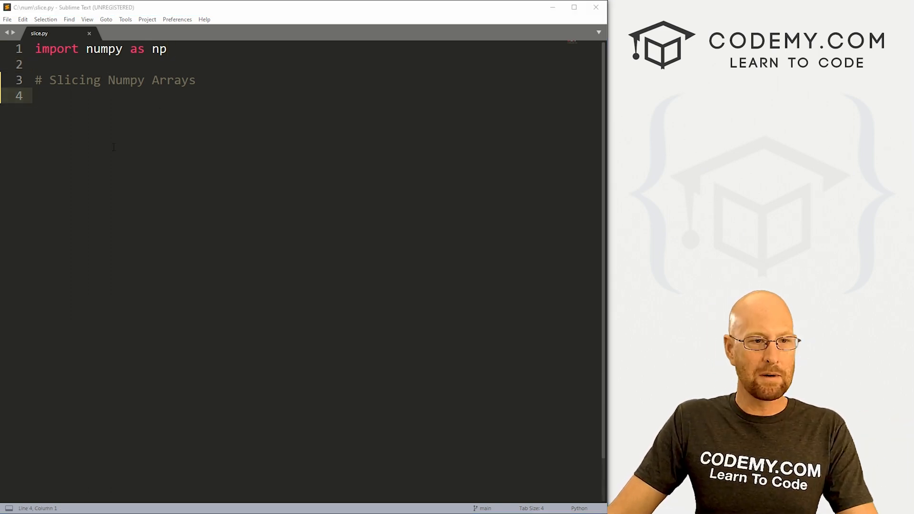
- Write np1 = np.array([1,2,3,4,5,6,7,8,9]) on line 4
{"action": "type", "text": "np1"}
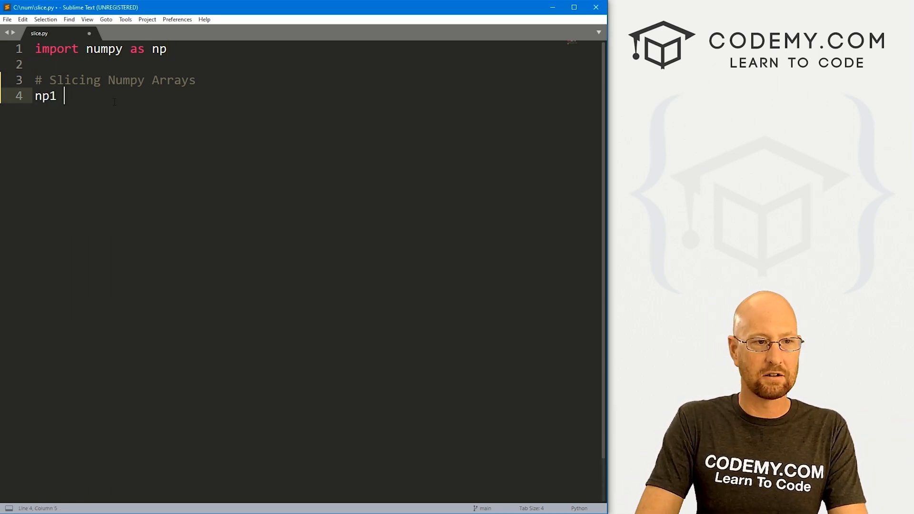
{"action": "type", "text": "= np"}
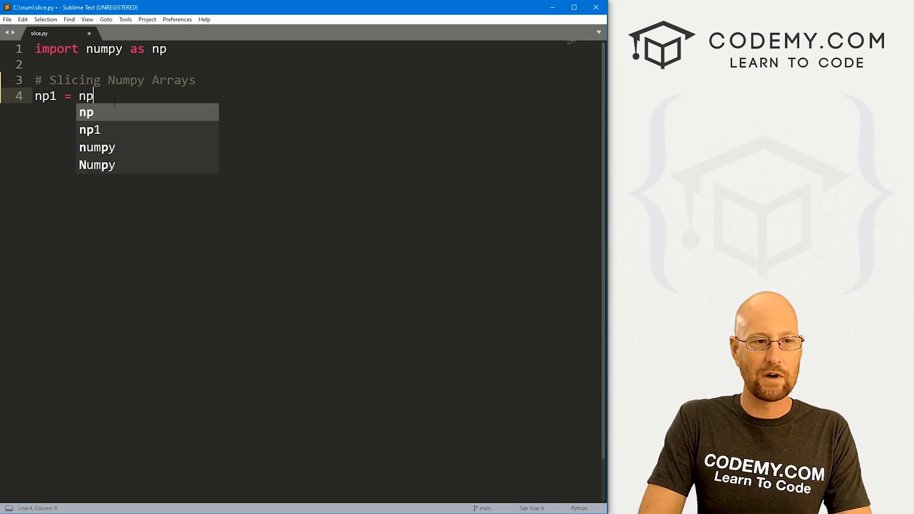
{"action": "type", "text": ".array"}
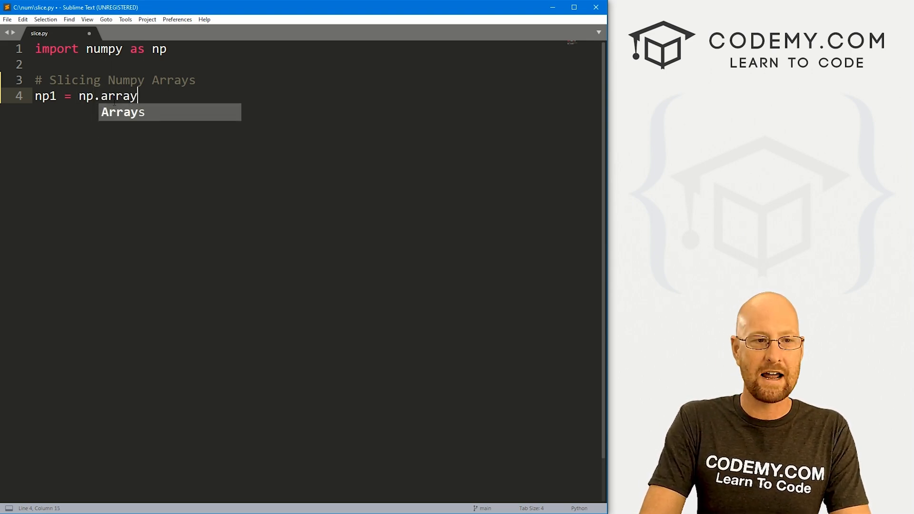
{"action": "type", "text": "([])"}
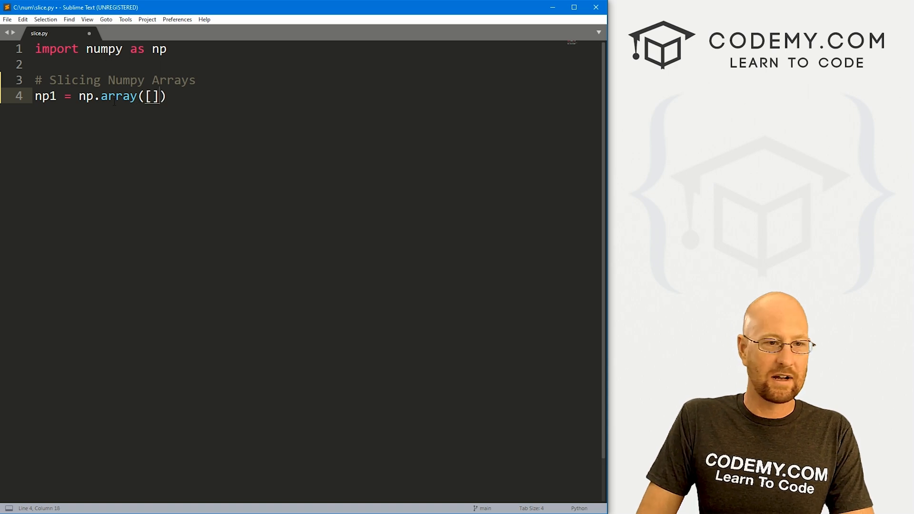
{"action": "type", "text": "1,2,3"}
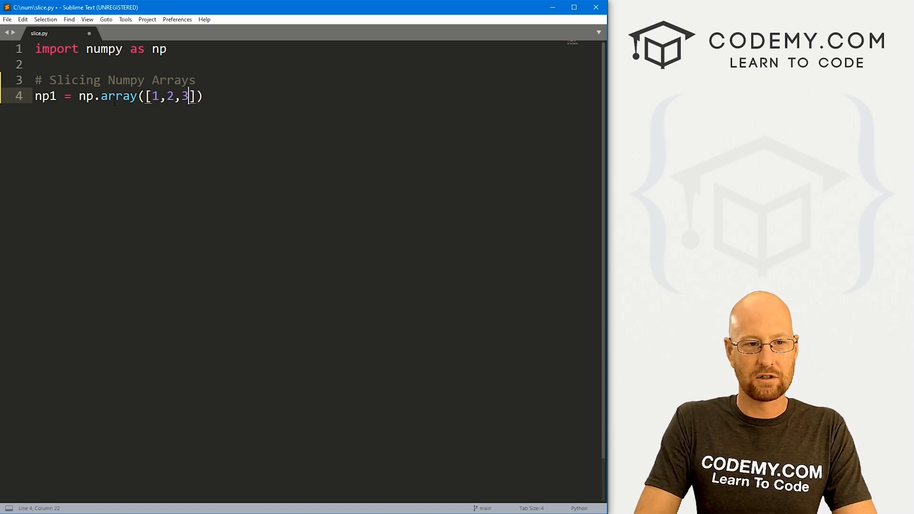
{"action": "type", "text": ",4,5,6,7,8,9"}
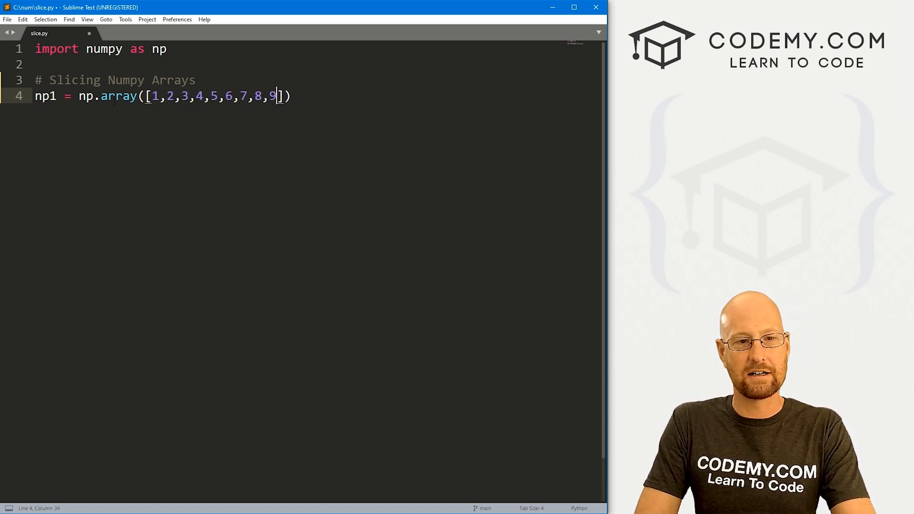
{"action": "key", "text": "Enter"}
{"action": "type", "text": "# Return"}
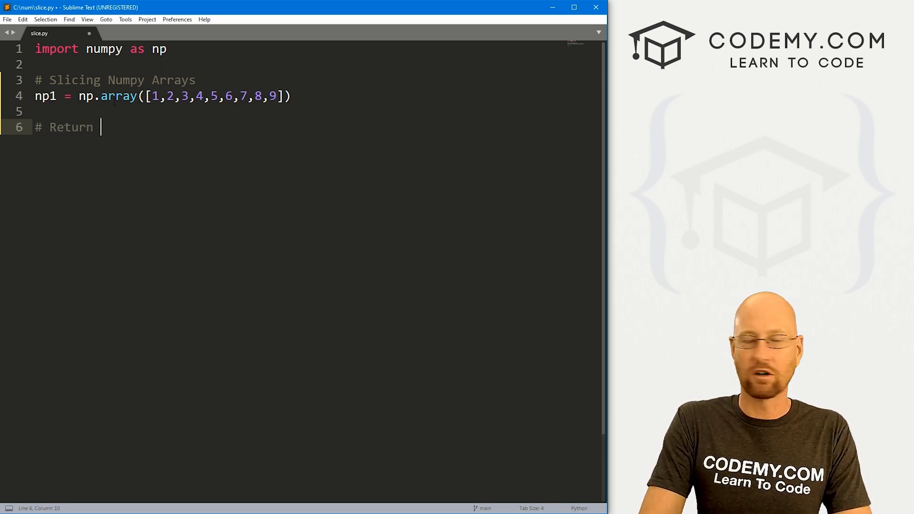
- Add the '# Return 2,3,4,5' comment with print(np1[1:5]) and highlight the returned elements
{"action": "type", "text": "2,3,4,5"}
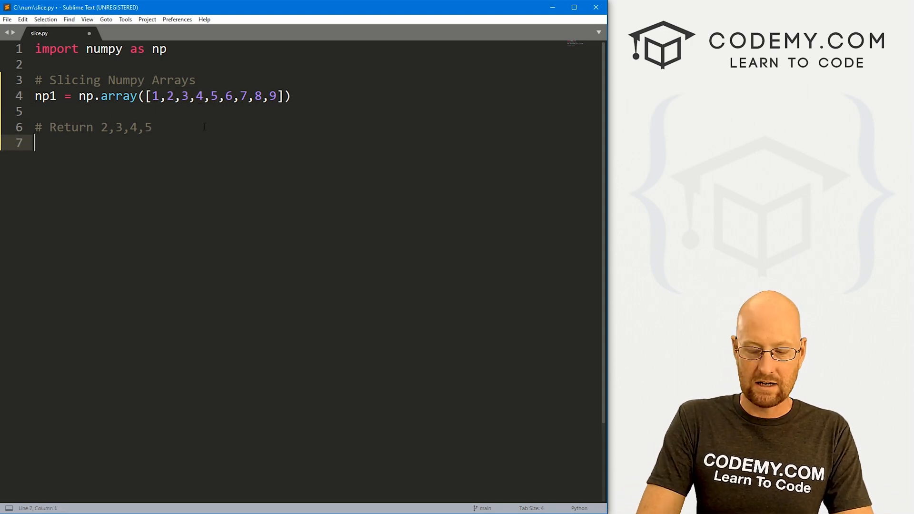
{"action": "type", "text": "print(no"}
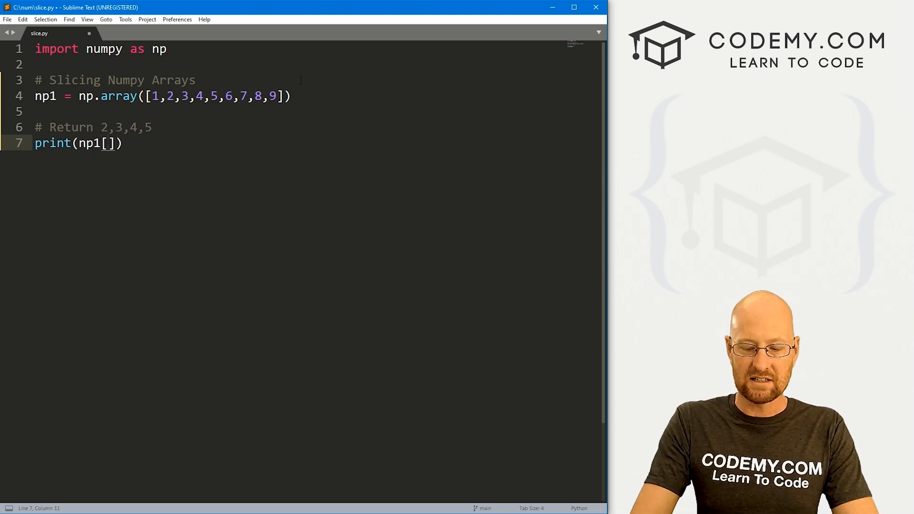
{"action": "type", "text": "1:5"}
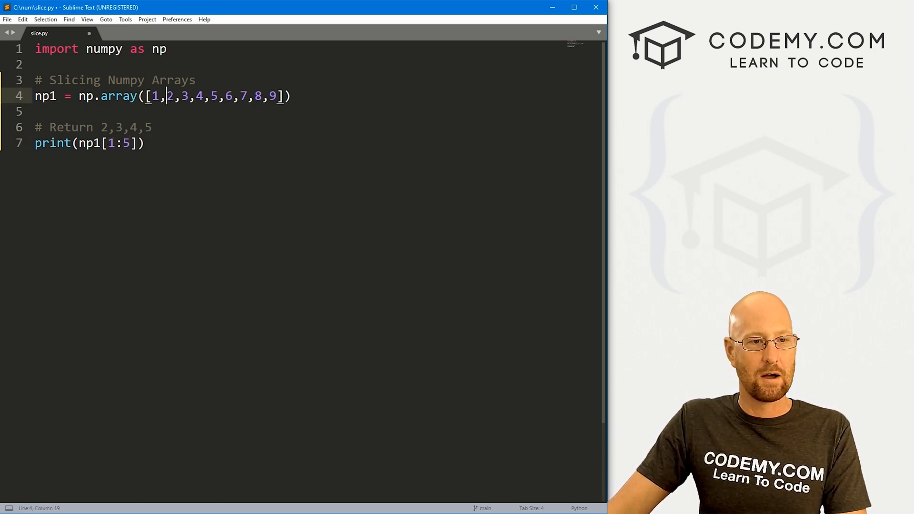
{"action": "left_click_drag", "start_coordinate": [168, 96], "coordinate": [219, 96]}
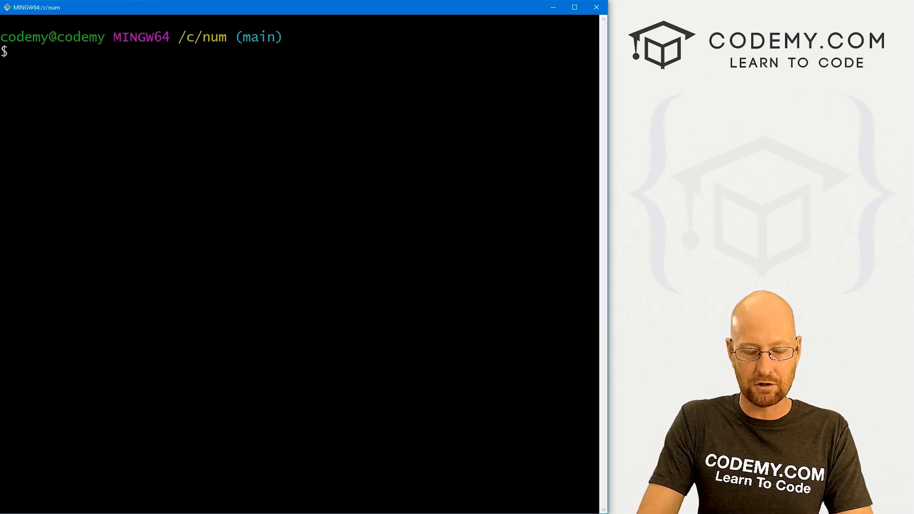
- Run python slice.py in Git Bash and highlight the printed [2 3 4 5]
{"action": "type", "text": "python slice.py"}
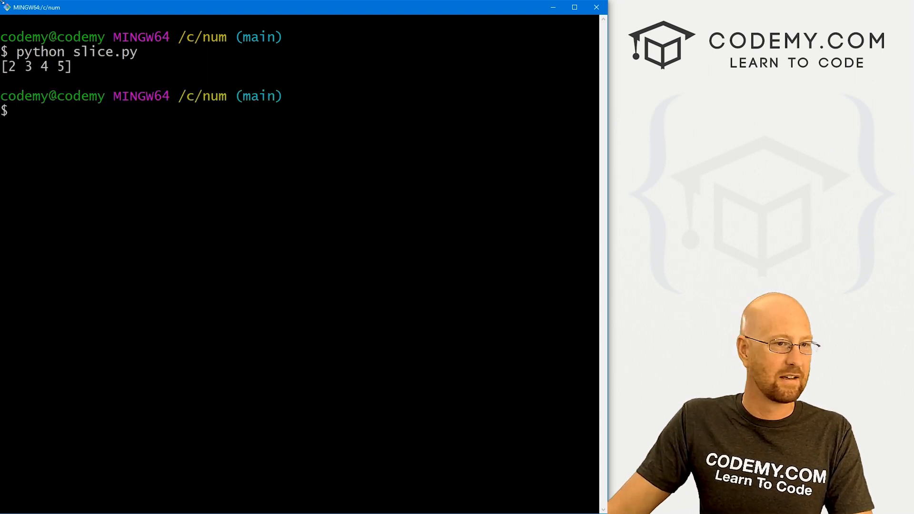
{"action": "left_click_drag", "start_coordinate": [3, 67], "coordinate": [598, 66]}
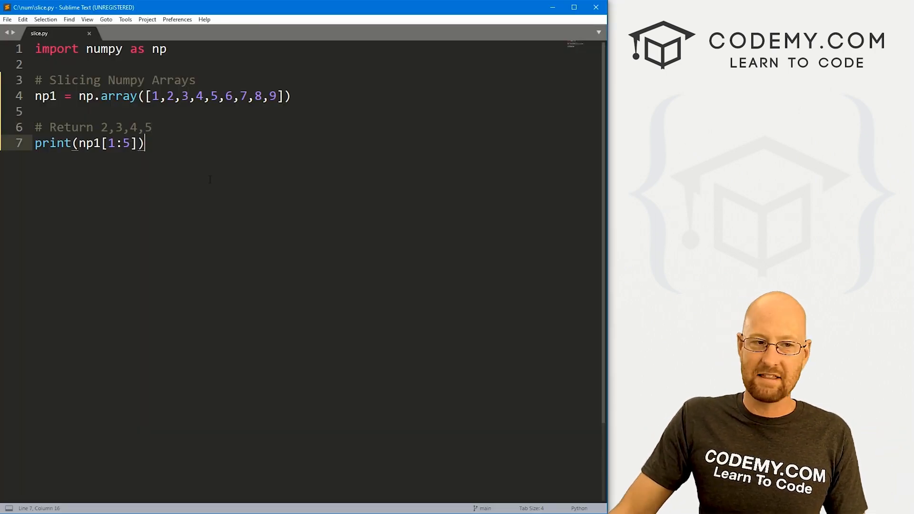
- Add the comment '# Return from something till the end of the array?'
{"action": "key", "text": "enter"}
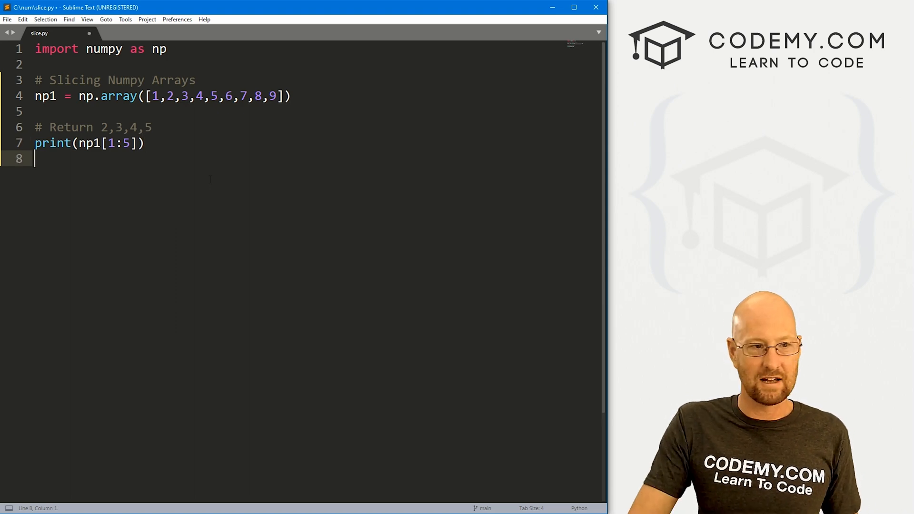
{"action": "type", "text": "# R"}
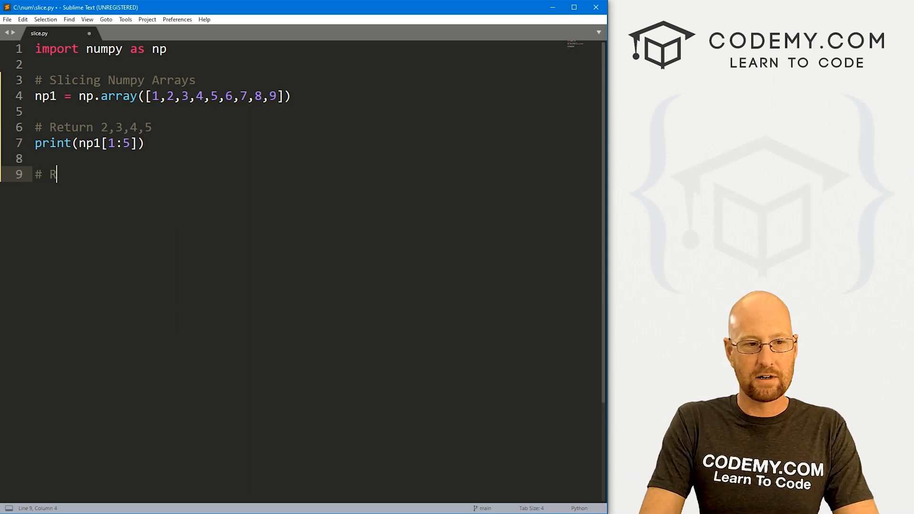
{"action": "type", "text": "eturn from something"}
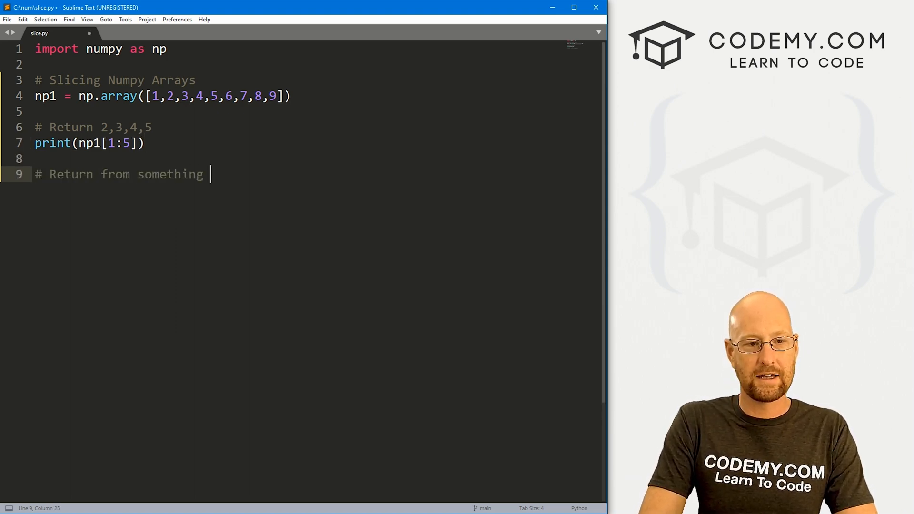
{"action": "type", "text": "till the end of the array"}
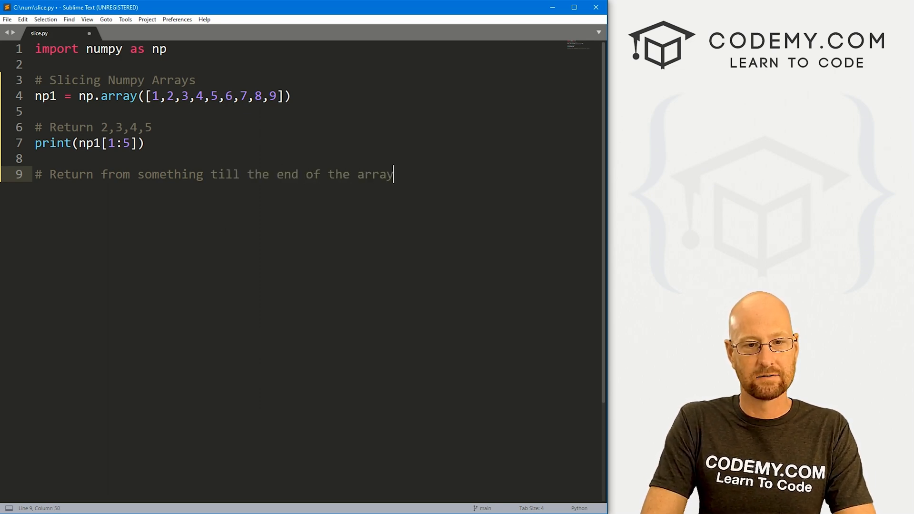
{"action": "key", "text": "enter"}
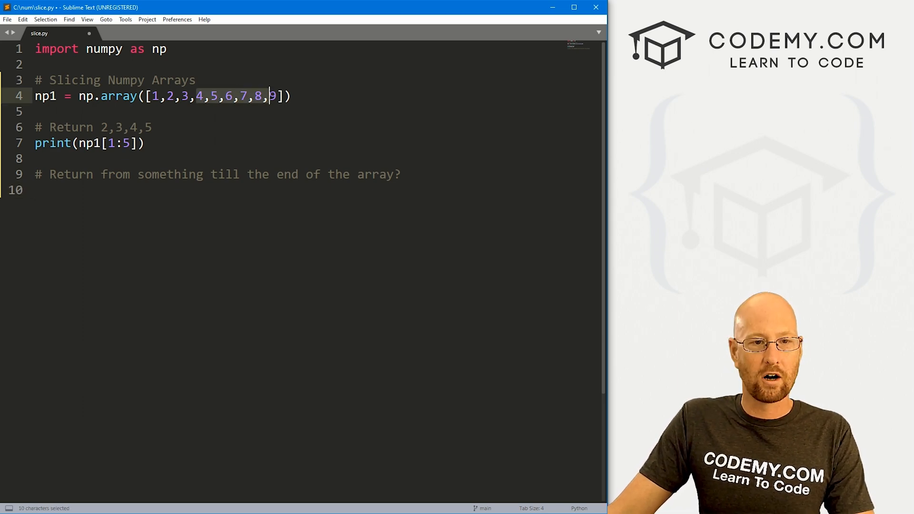
- Write print(np1[3:]) with a '# 4-9' note on the returned range
{"action": "left_click", "coordinate": [38, 189]}
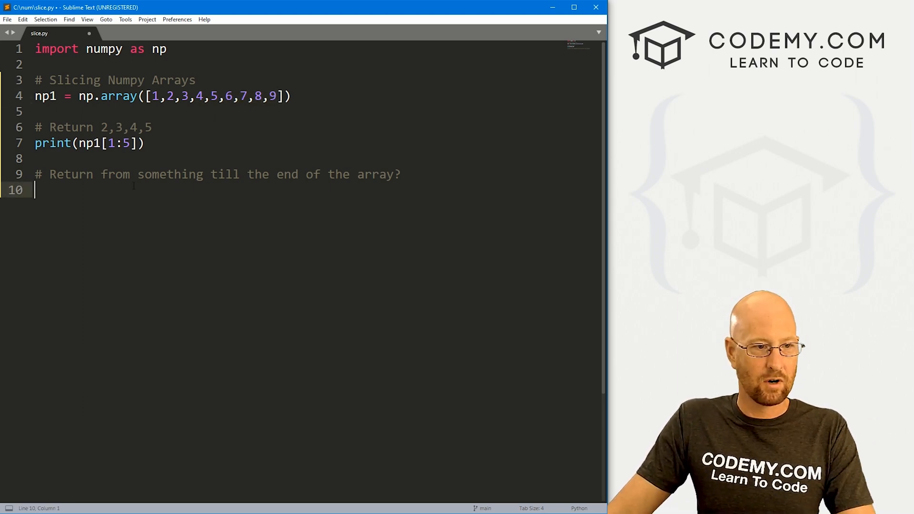
{"action": "type", "text": "print(npo1"}
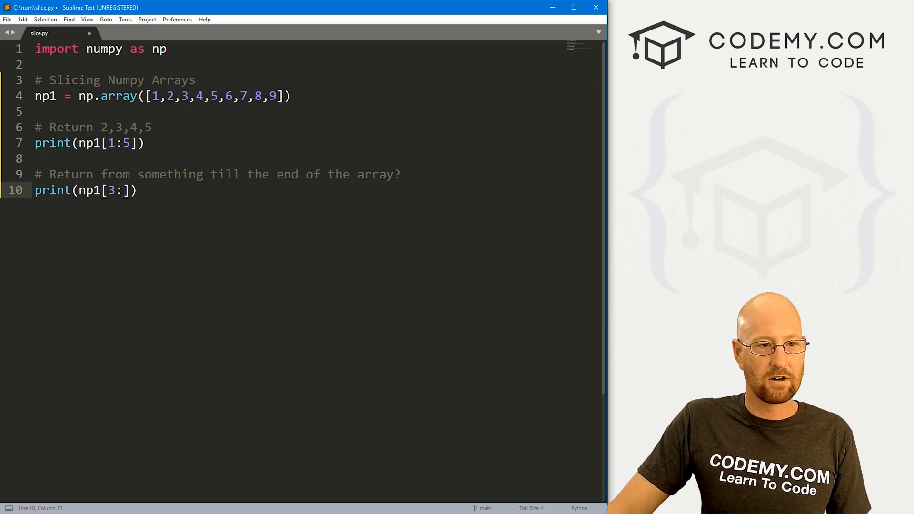
{"action": "double_click", "coordinate": [111, 191]}
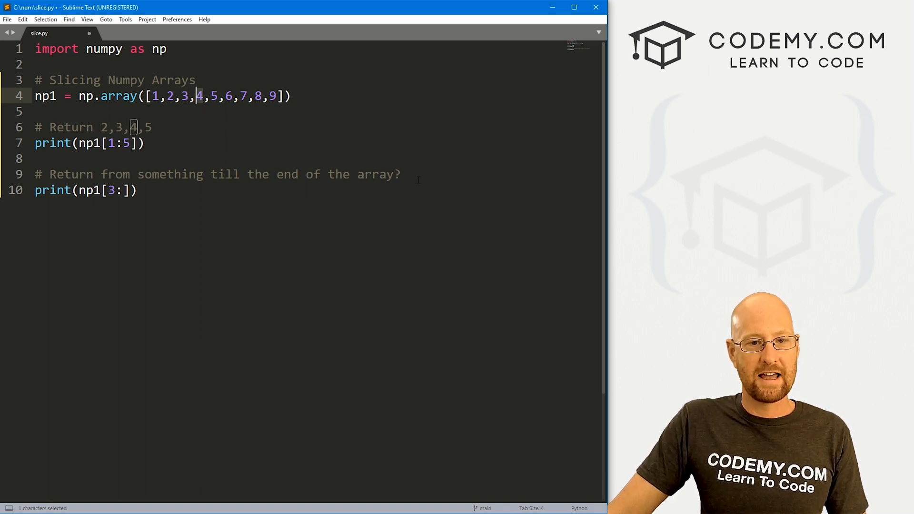
{"action": "type", "text": "# 4"}
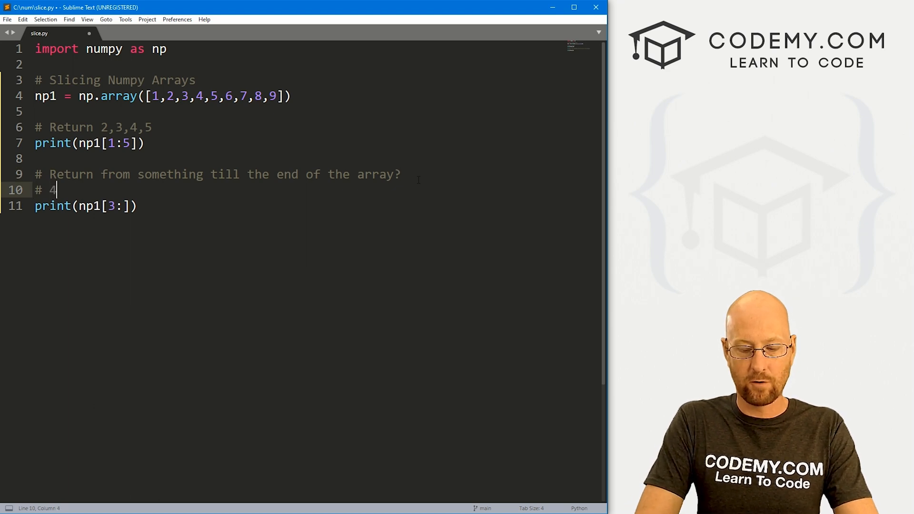
{"action": "type", "text": "-9"}
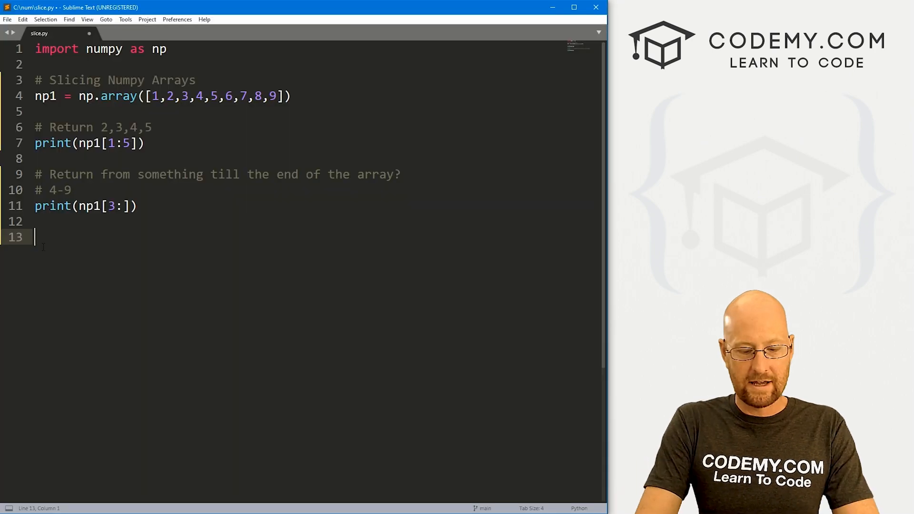
- Add '# Return Negative Slices' with print(np1[-3:-1]) noted as 7, 8, and save
{"action": "type", "text": "# Return Ne"}
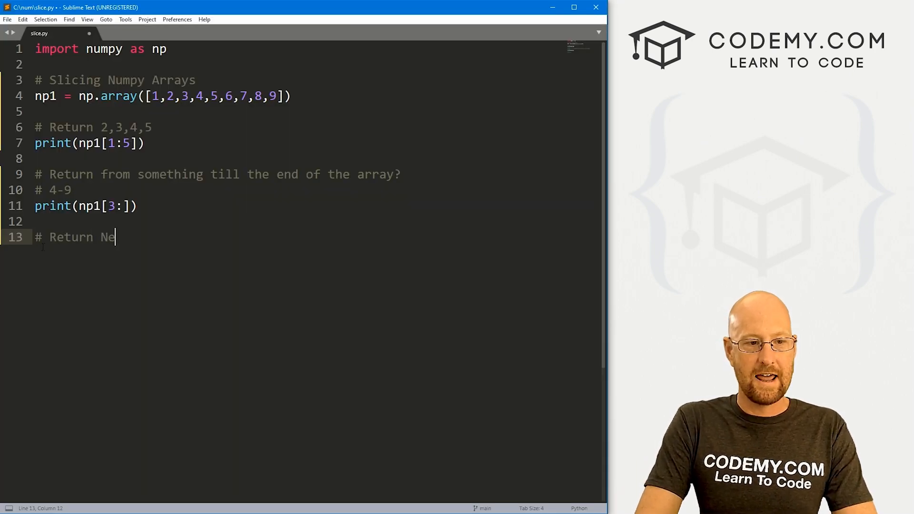
{"action": "type", "text": "gative Slices"}
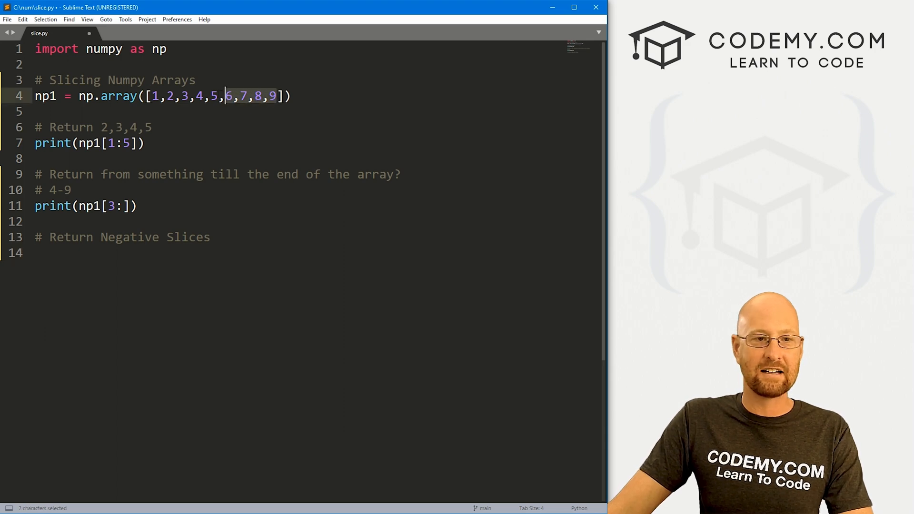
{"action": "type", "text": "pri"}
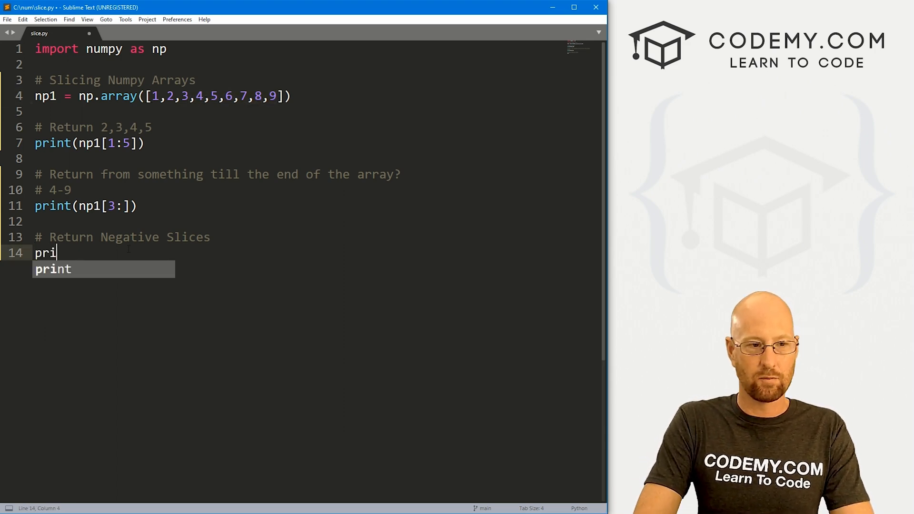
{"action": "type", "text": "nt(np1)"}
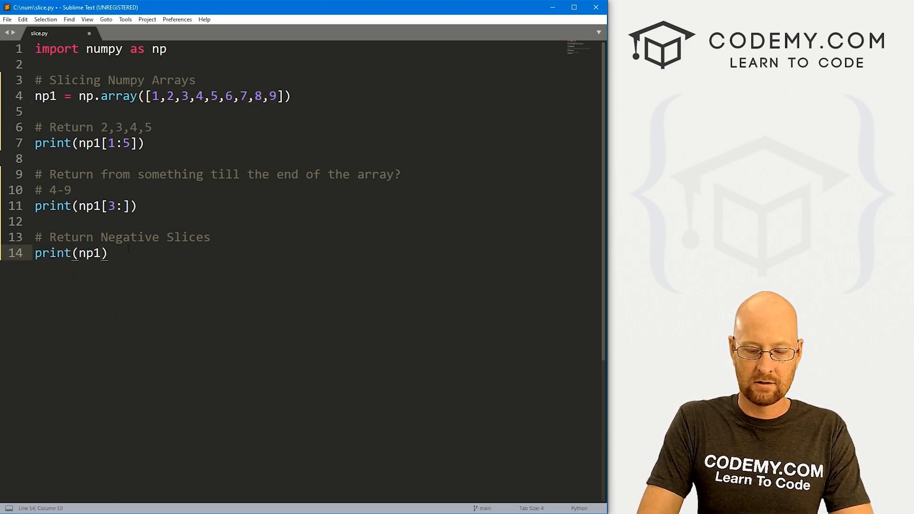
{"action": "type", "text": "[]"}
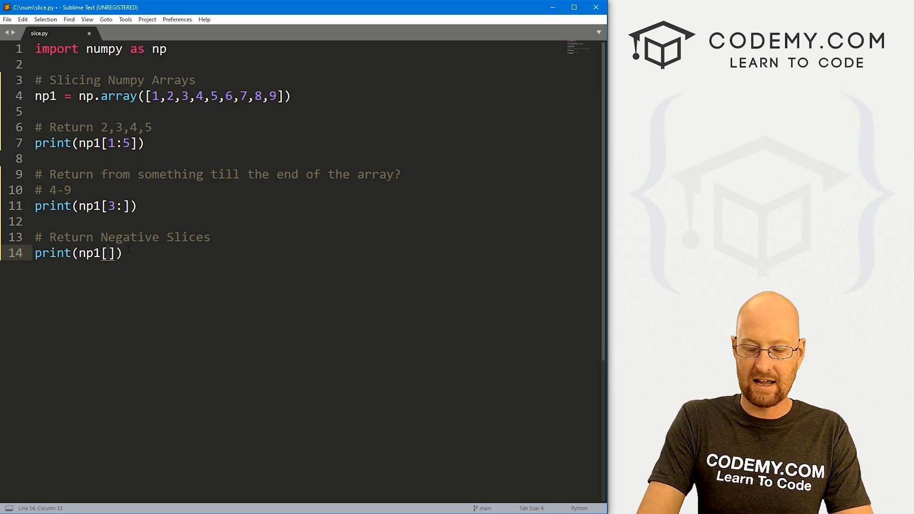
{"action": "type", "text": "-3,"}
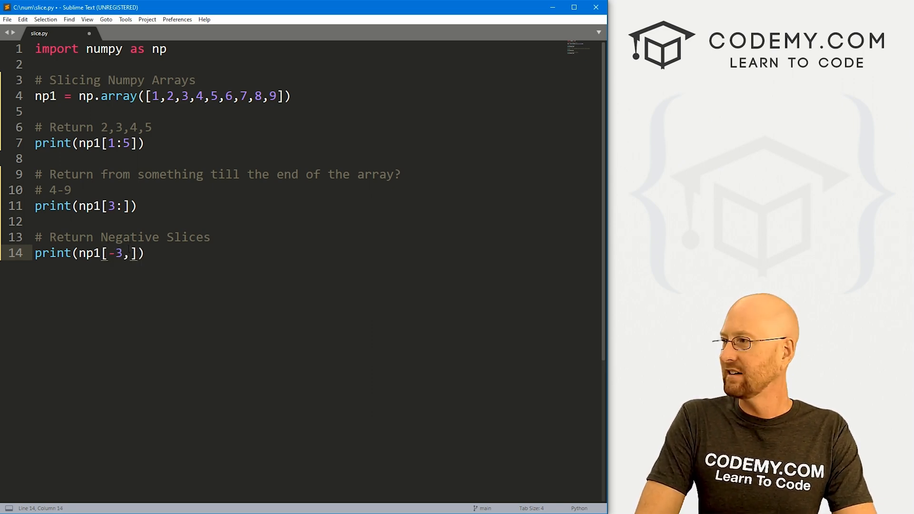
{"action": "type", "text": "-1"}
{"action": "type", "text": "# 7, 8"}
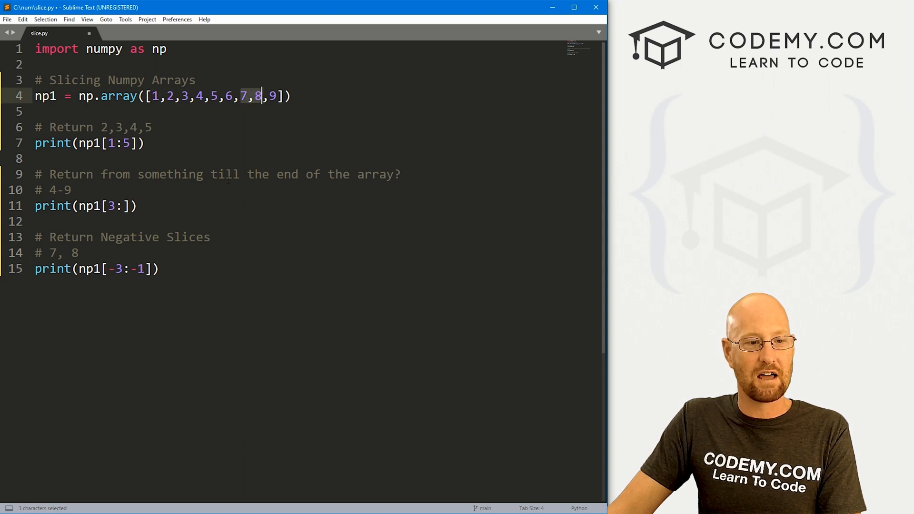
{"action": "key", "text": "ctrl+s"}
{"action": "type", "text": "#"}
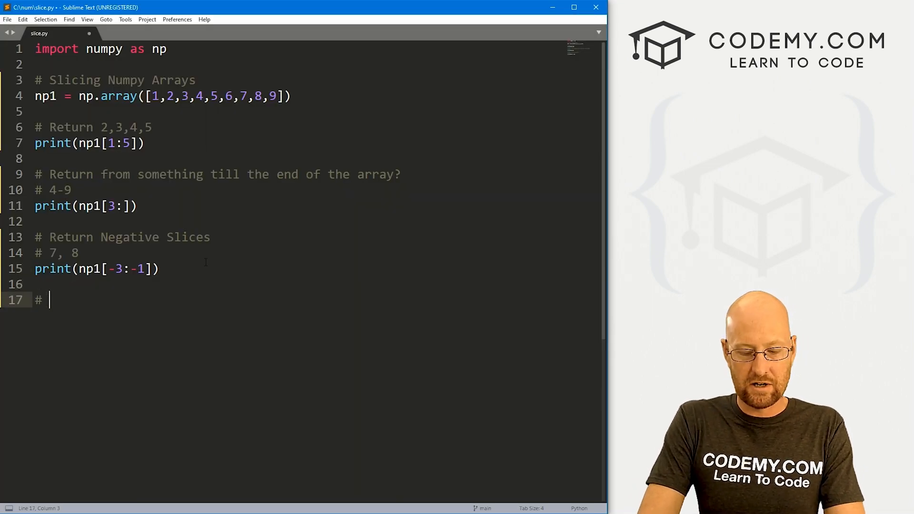
- Add a '# Steps' comment with print(np1[1:5]) and duplicate the line
{"action": "type", "text": "Steps"}
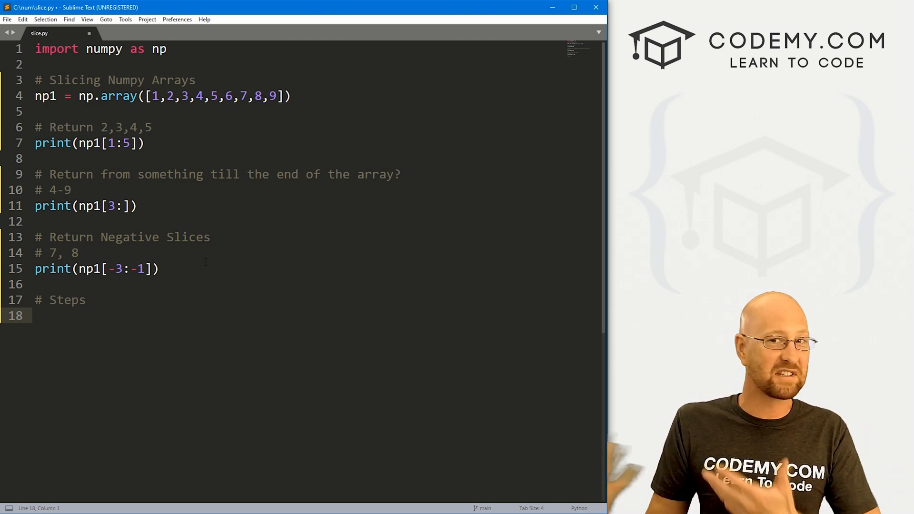
{"action": "type", "text": "pri"}
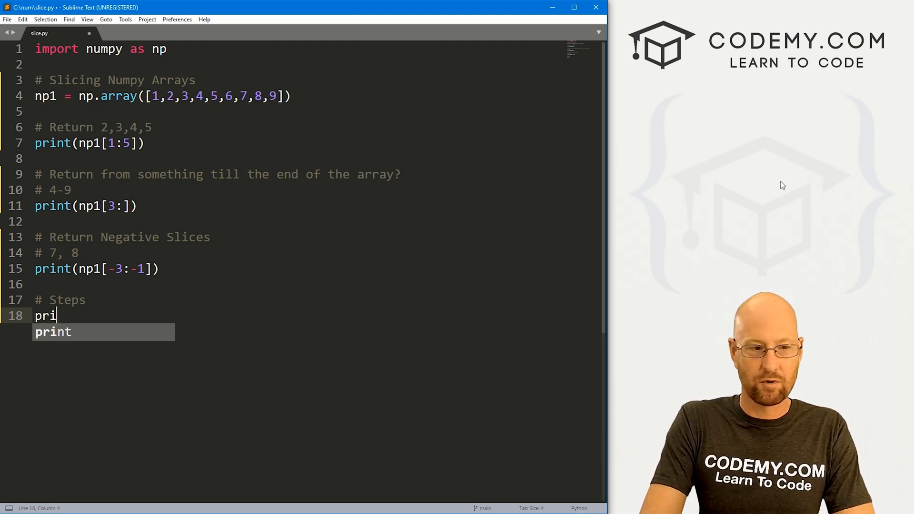
{"action": "type", "text": "nt(np1)"}
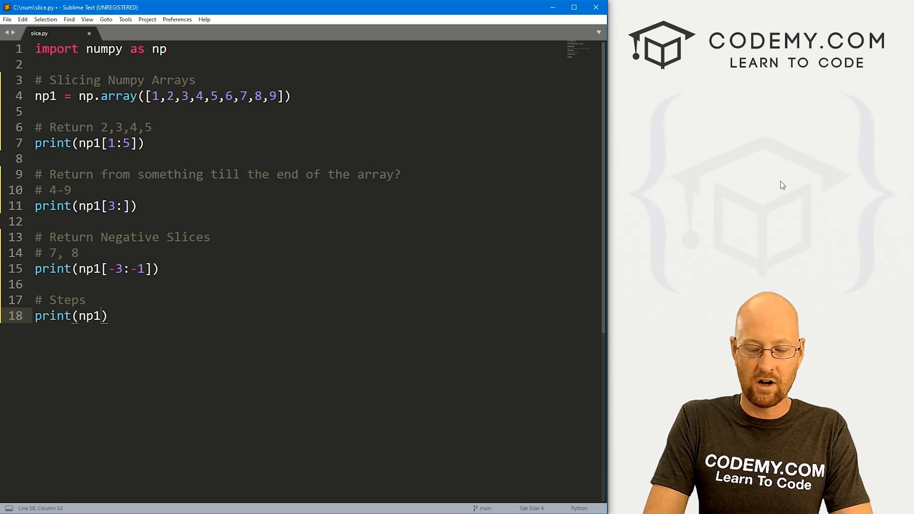
{"action": "type", "text": "["}
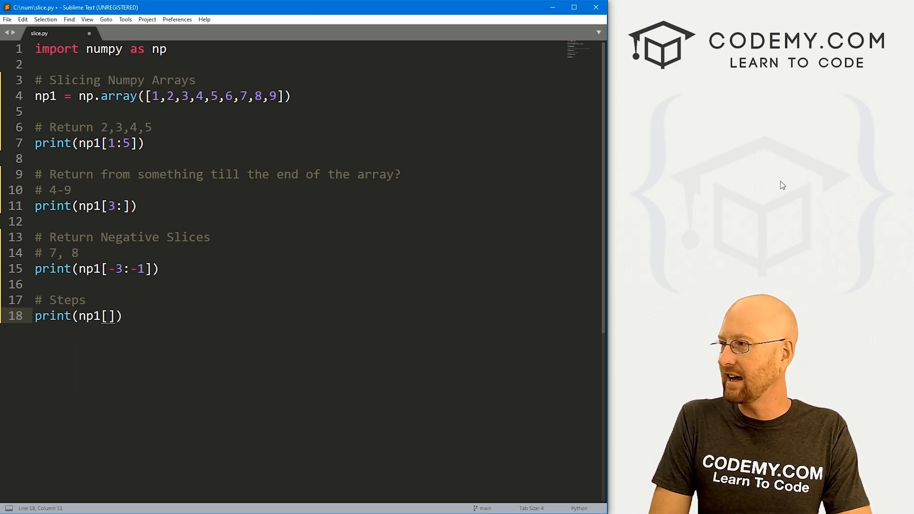
{"action": "type", "text": "1:5"}
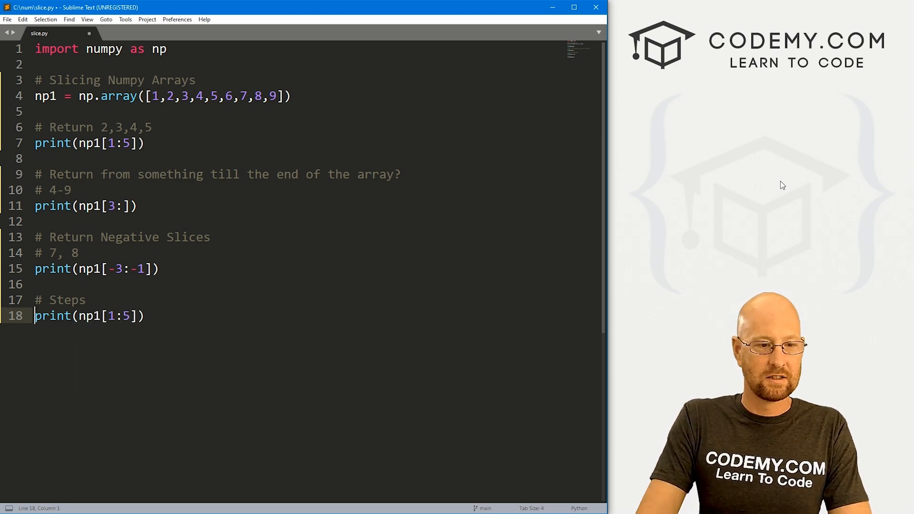
{"action": "key", "text": "enter"}
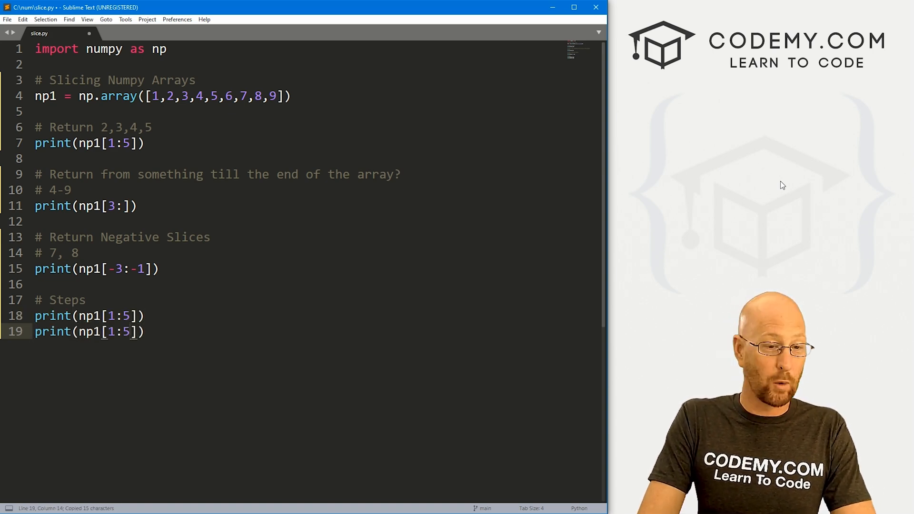
- Change the copy to print(np1[1:5:2]) and comment the lines as 2-5 and 2-5 in steps of 2
{"action": "type", "text": ":2"}
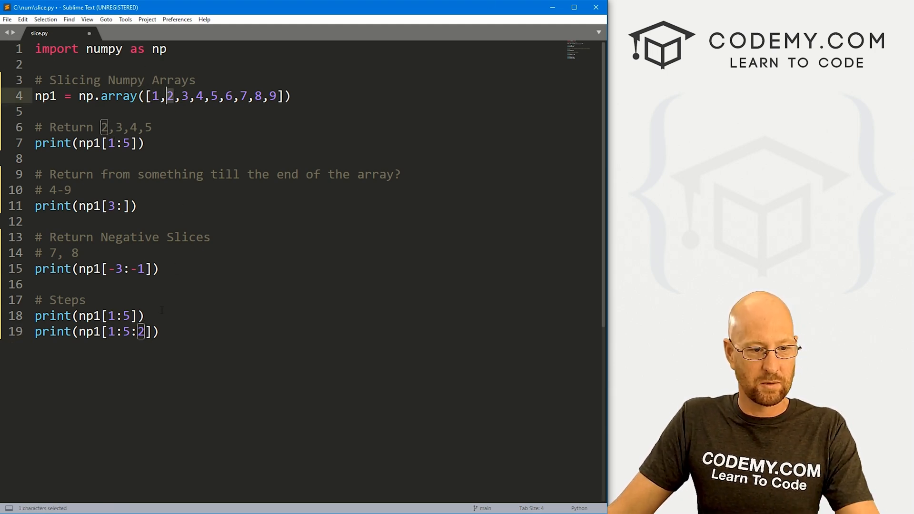
{"action": "type", "text": "# 2"}
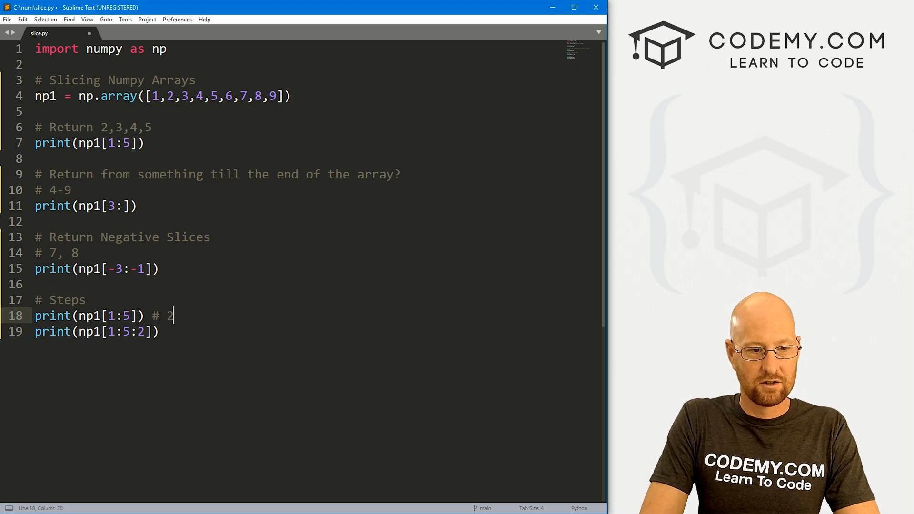
{"action": "type", "text": "m"}
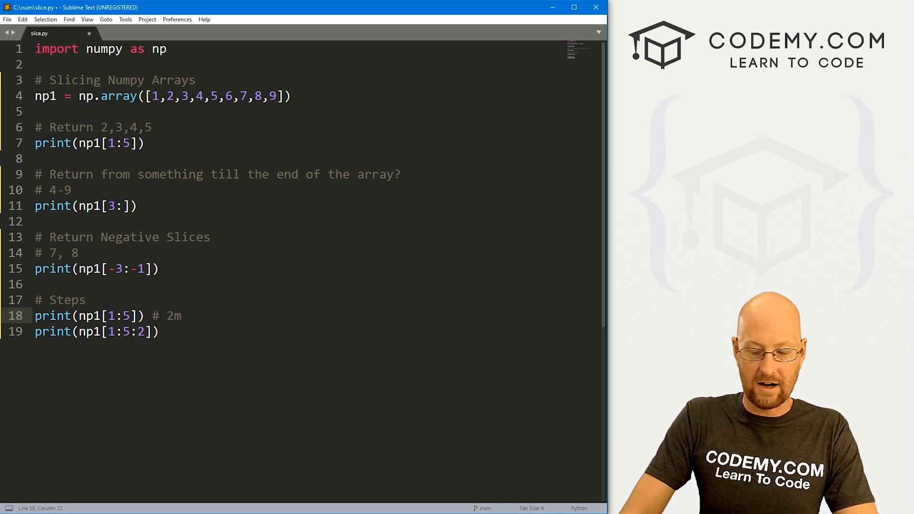
{"action": "type", "text": ","}
{"action": "left_click", "coordinate": [304, 331]}
{"action": "type", "text": " # 2-5 in st"}
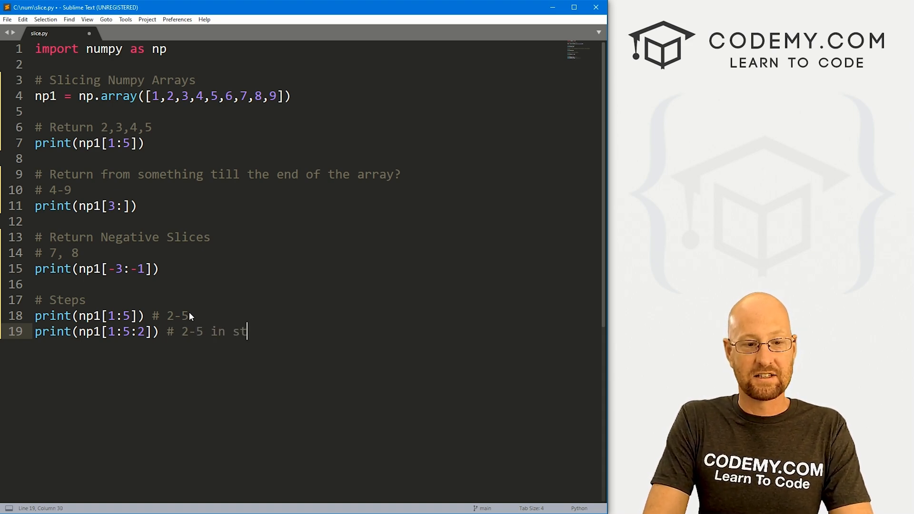
{"action": "type", "text": "eps of 2"}
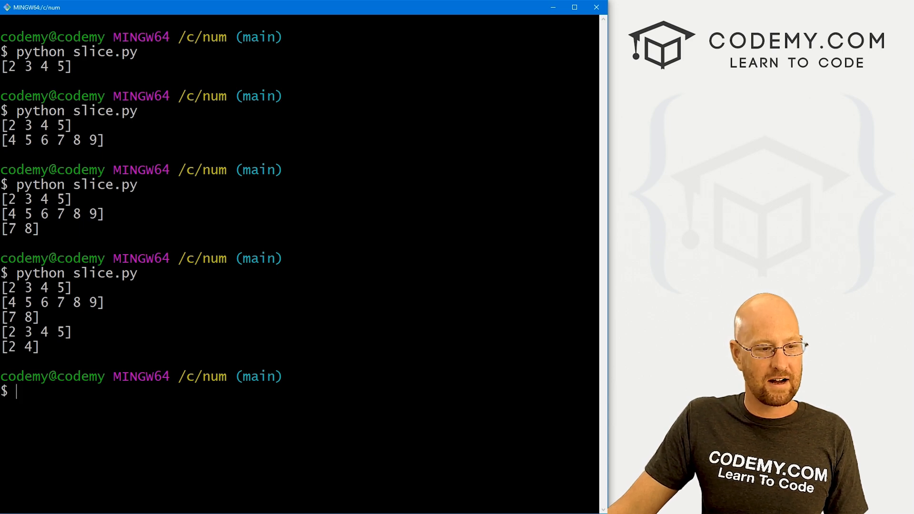
- Return to editing slice.py after checking the [2 3 4 5] and [2 4] output
{"action": "double_click", "coordinate": [27, 347]}
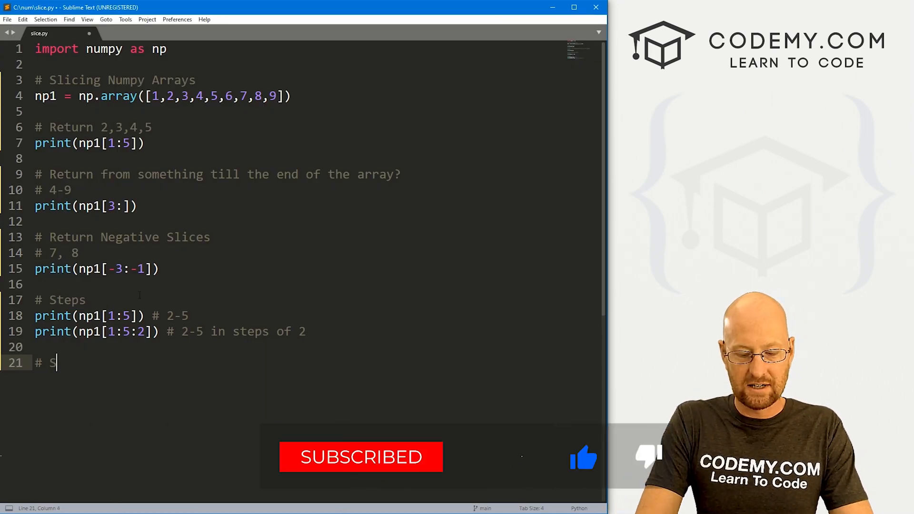
- Add '# Steps on the entire array' with print(np1[::2]) and a copied print(np1[::3])
{"action": "type", "text": "teps on the err"}
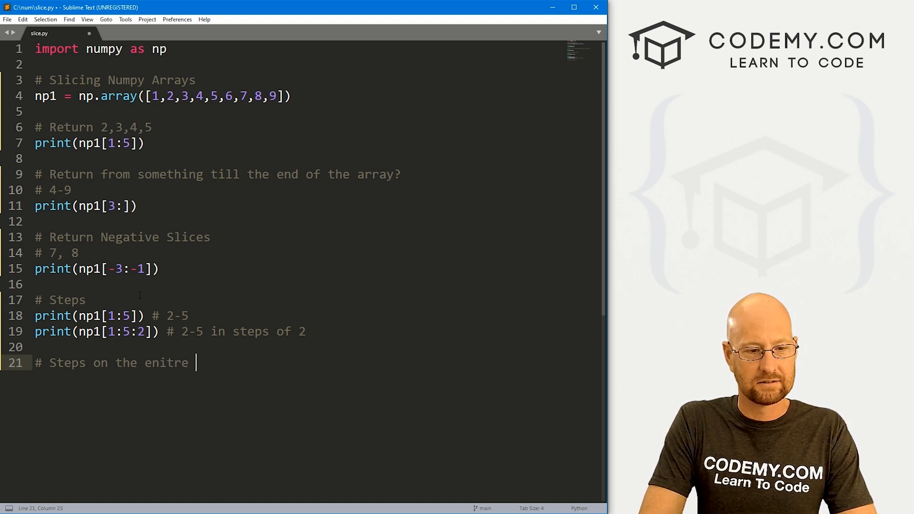
{"action": "type", "text": "array"}
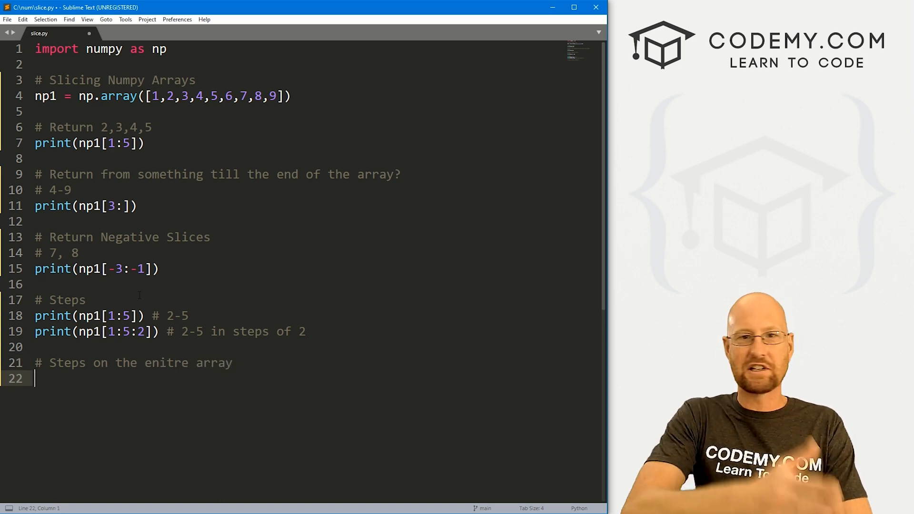
{"action": "type", "text": "print(no"}
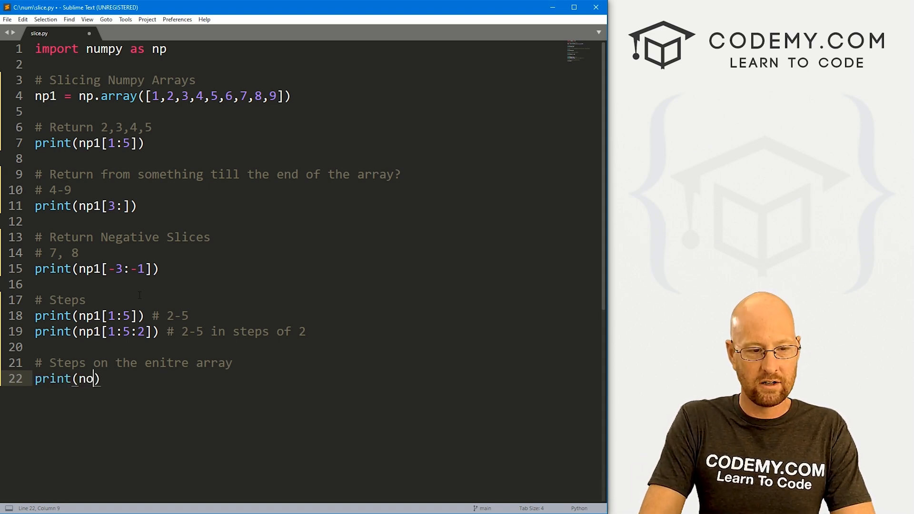
{"action": "type", "text": "p1[::]"}
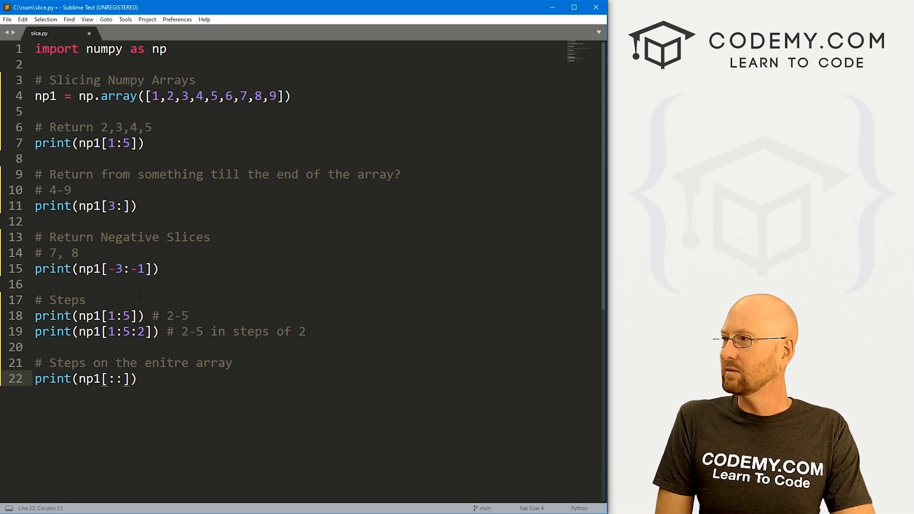
{"action": "type", "text": "2"}
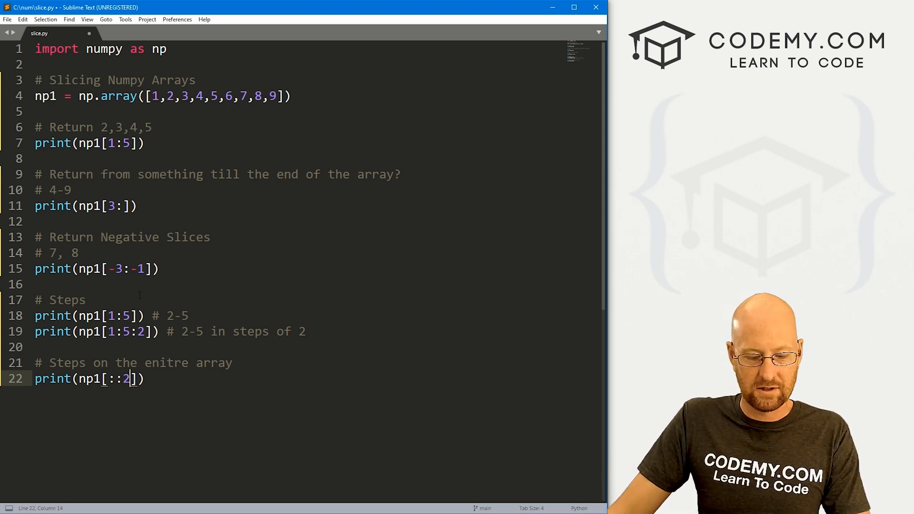
{"action": "key", "text": "ctrl+s"}
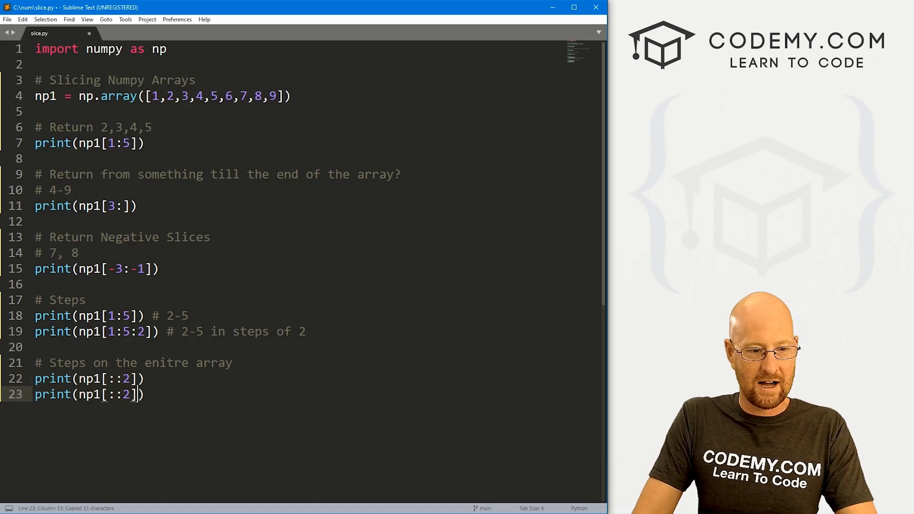
{"action": "type", "text": "3"}
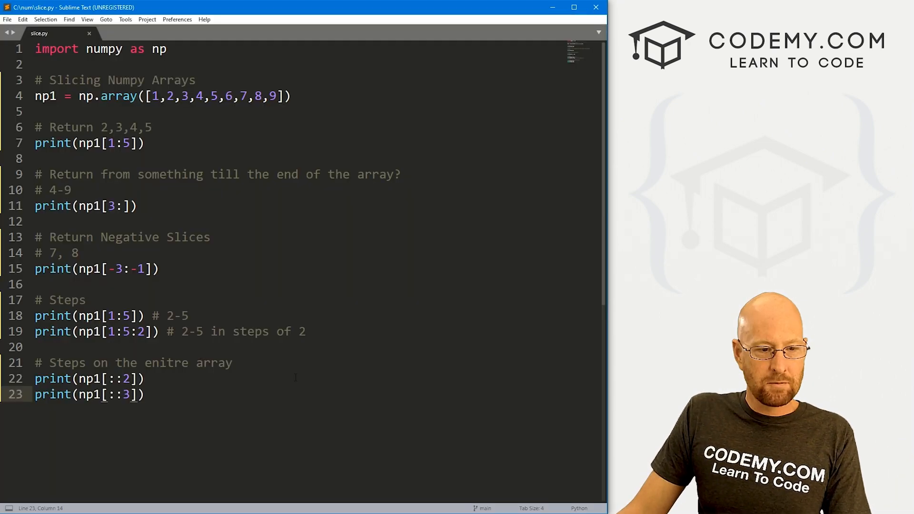
- Add '# Slice a 2-d array' and start np2 = np.array([[], []])
{"action": "key", "text": "enter"}
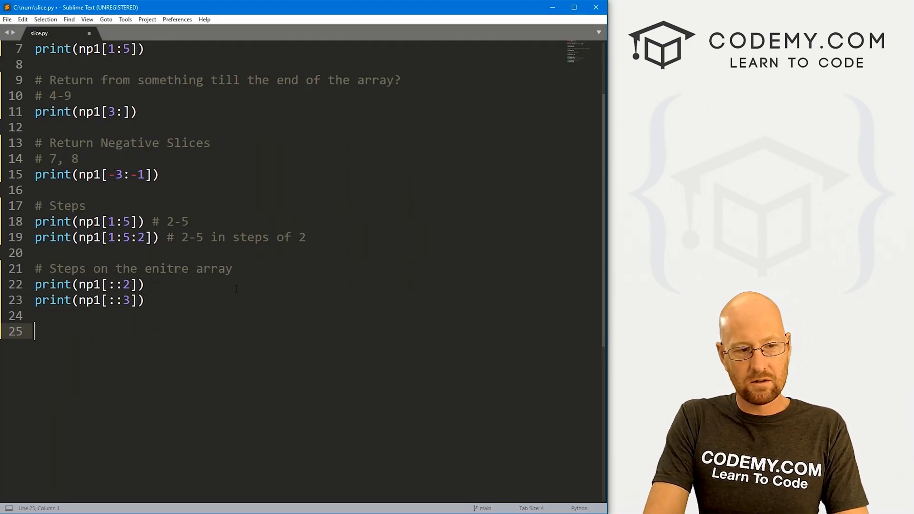
{"action": "type", "text": "# Slice a"}
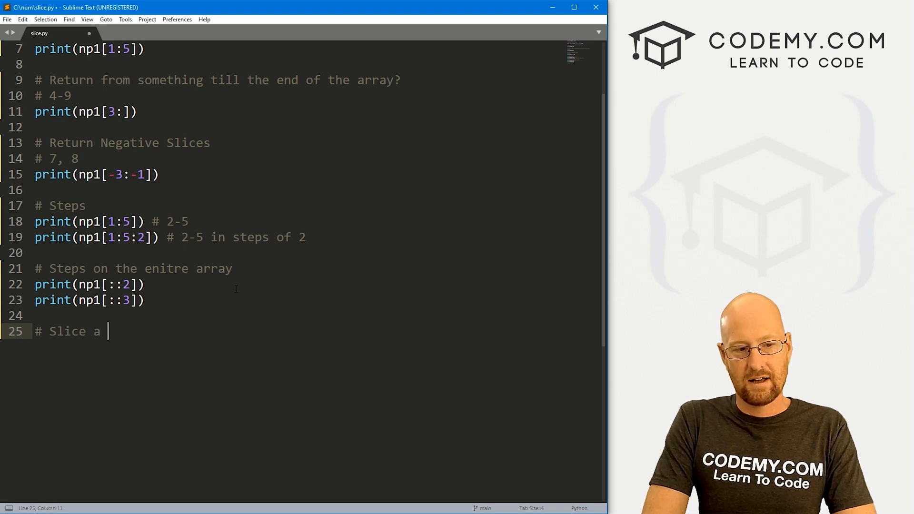
{"action": "type", "text": "2-d array"}
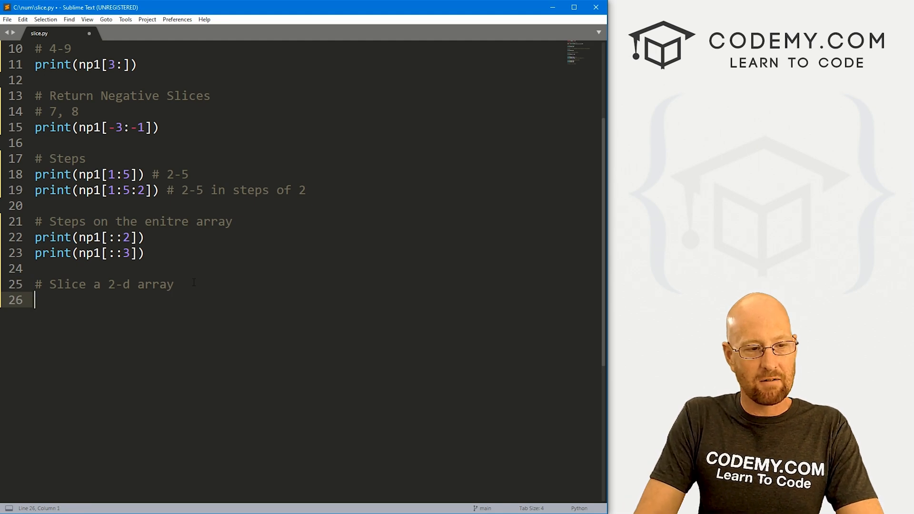
{"action": "type", "text": "n"}
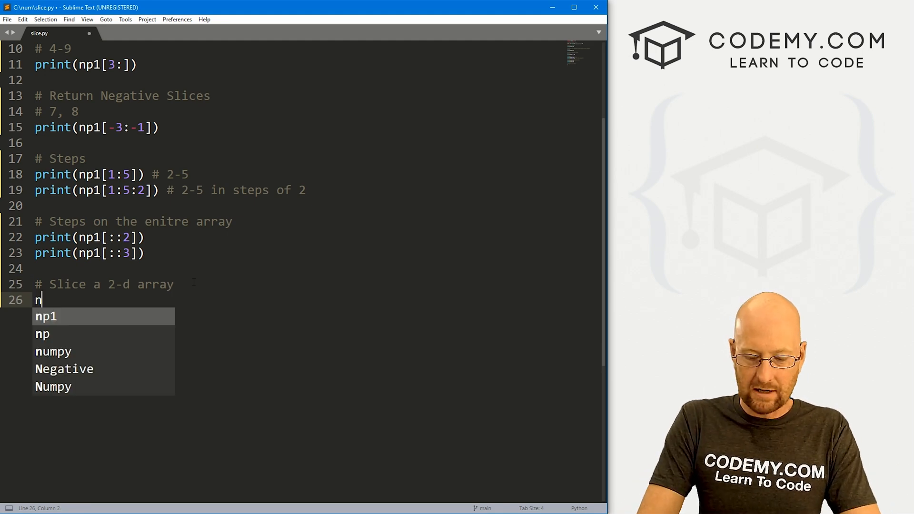
{"action": "type", "text": "p2 ="}
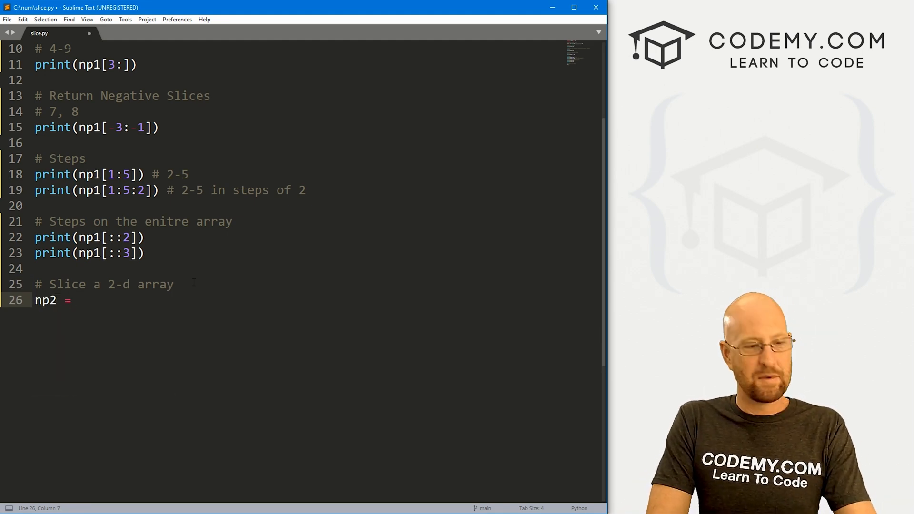
{"action": "type", "text": "np"}
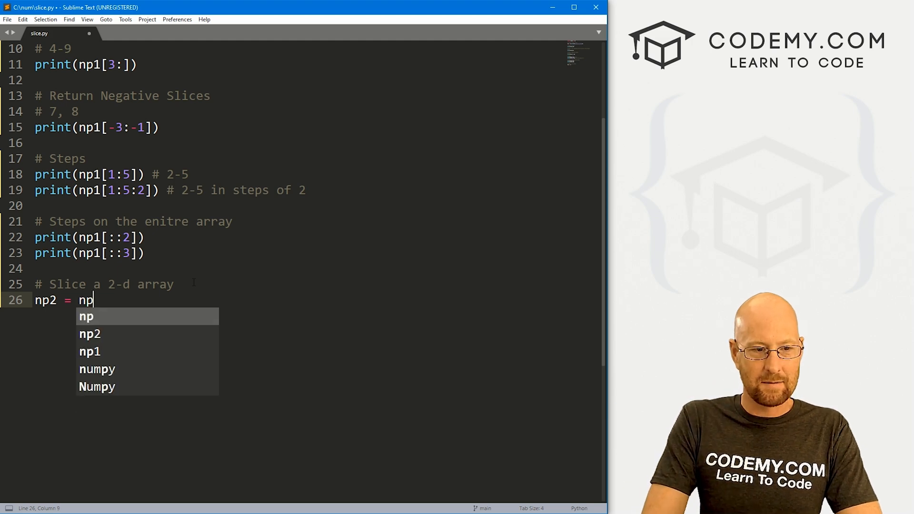
{"action": "type", "text": ".array("}
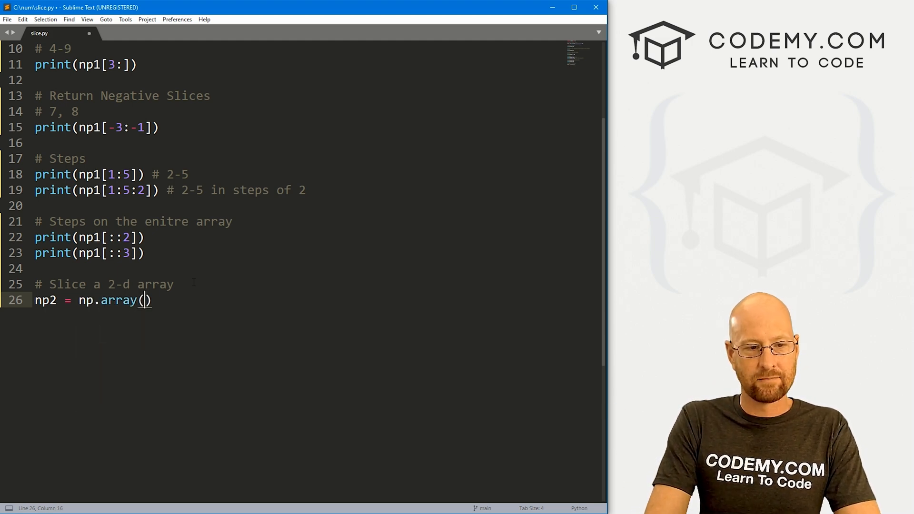
{"action": "type", "text": "["}
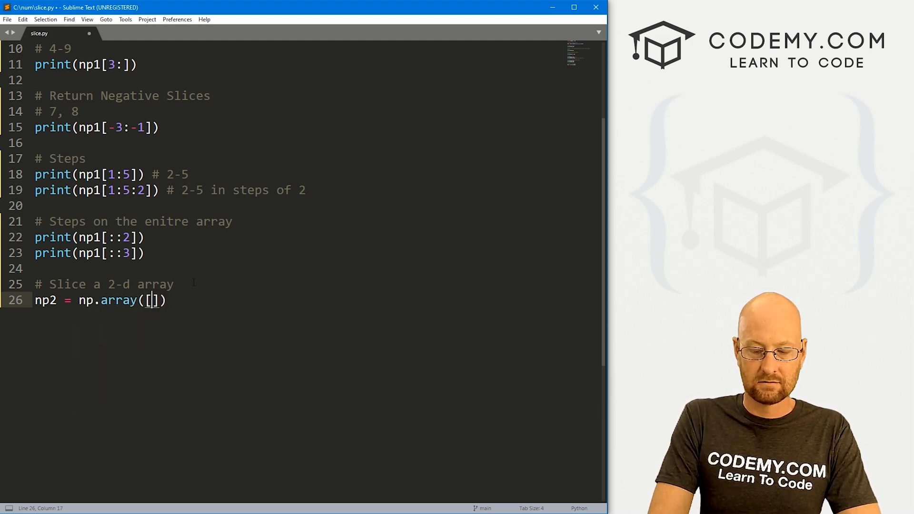
{"action": "type", "text": "[],"}
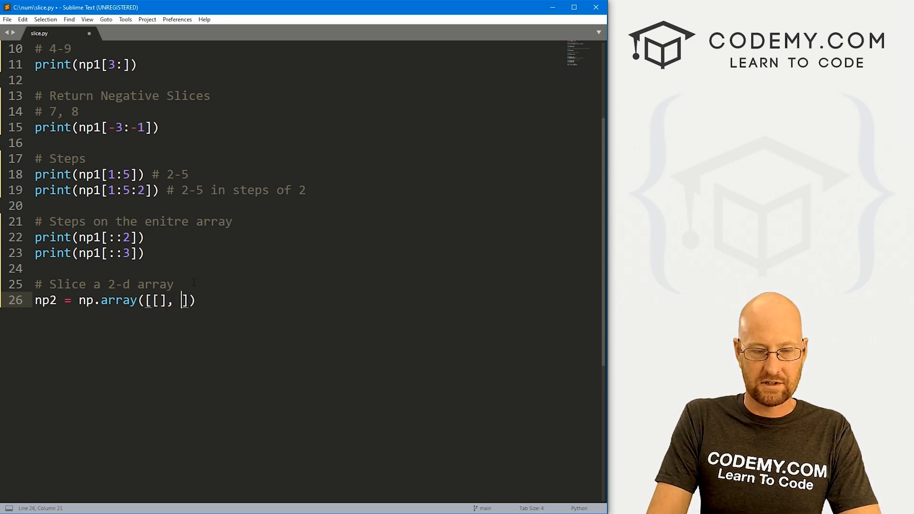
{"action": "type", "text": "["}
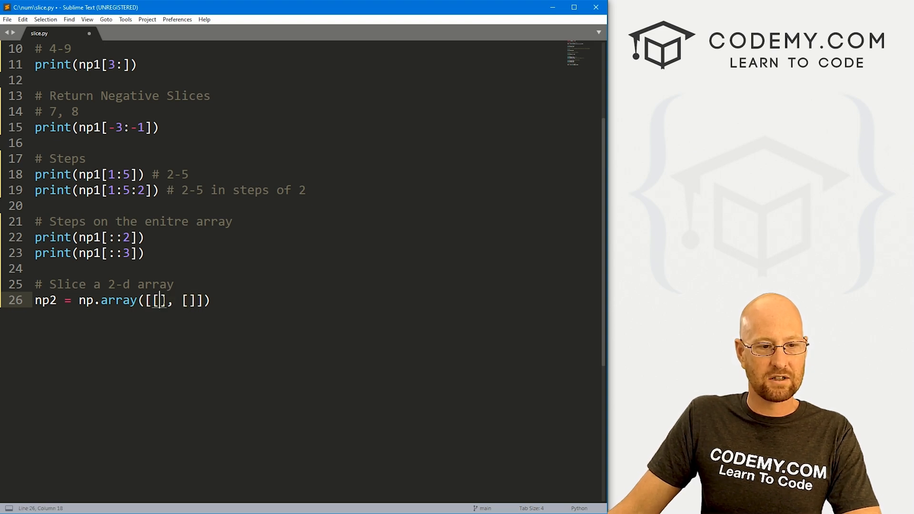
- Fill np2's rows with 1,2,3,4,5 and 6,7,8,9,10 and highlight the first row
{"action": "type", "text": "1,2"}
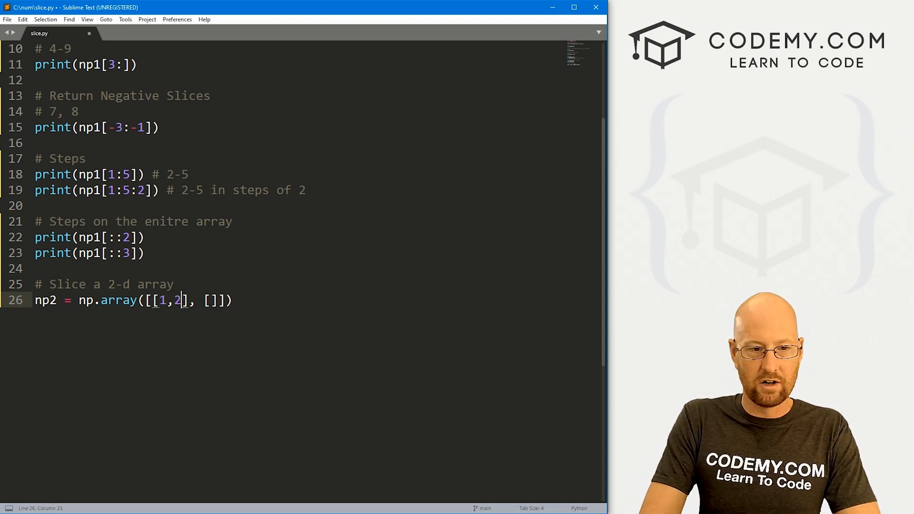
{"action": "type", "text": "3,4,5"}
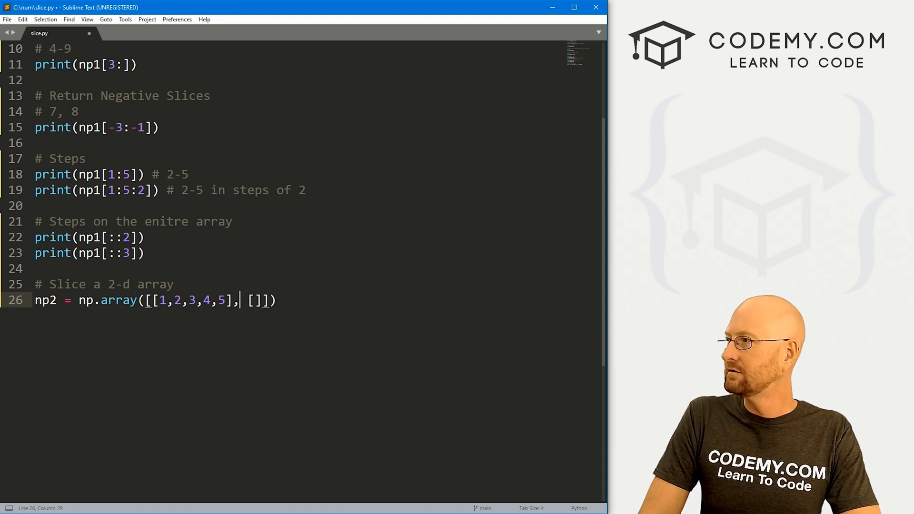
{"action": "type", "text": "[6,7"}
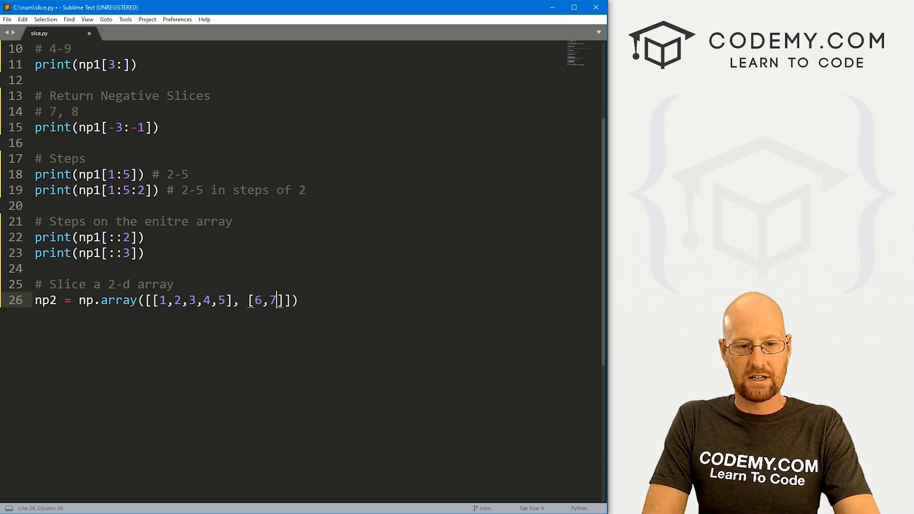
{"action": "type", "text": ",8,9,10"}
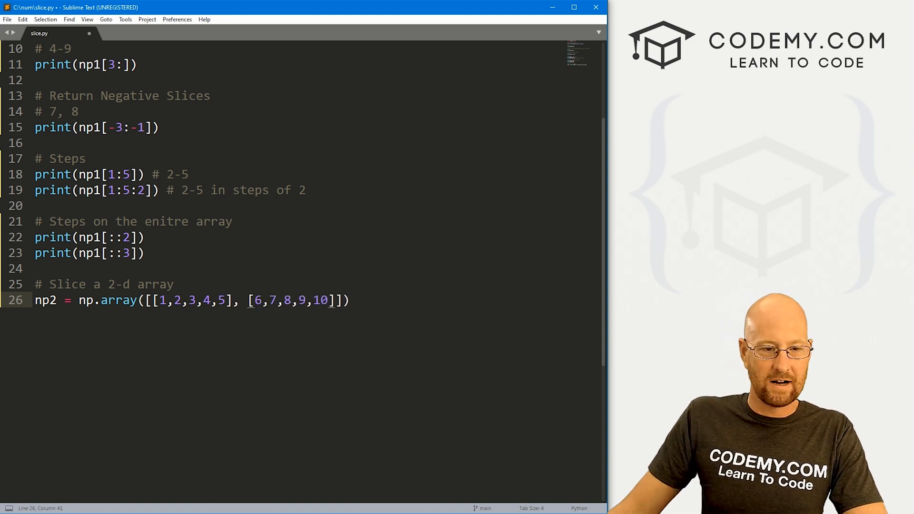
{"action": "left_click_drag", "start_coordinate": [155, 300], "coordinate": [231, 299]}
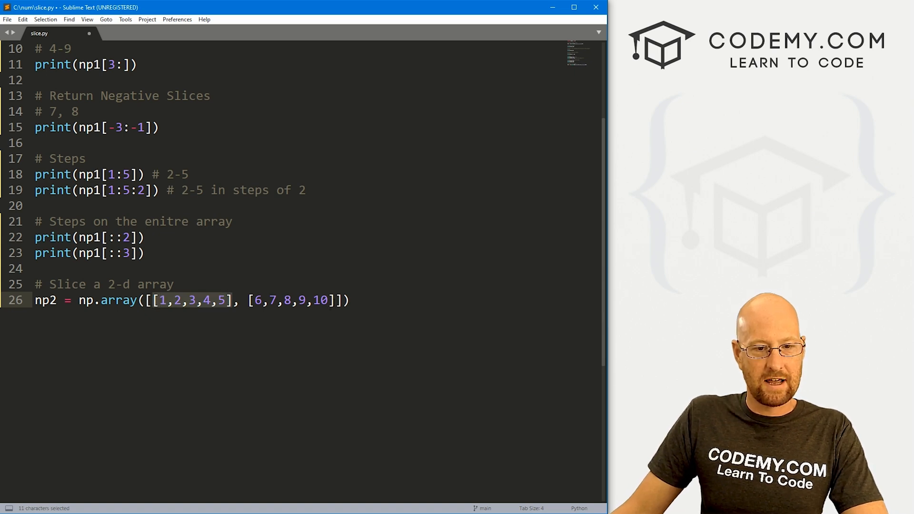
- Add '# Pull out a single item' with print(np2[]) and highlight the second row
{"action": "left_click", "coordinate": [348, 300]}
{"action": "type", "text": "# Pull out a sing"}
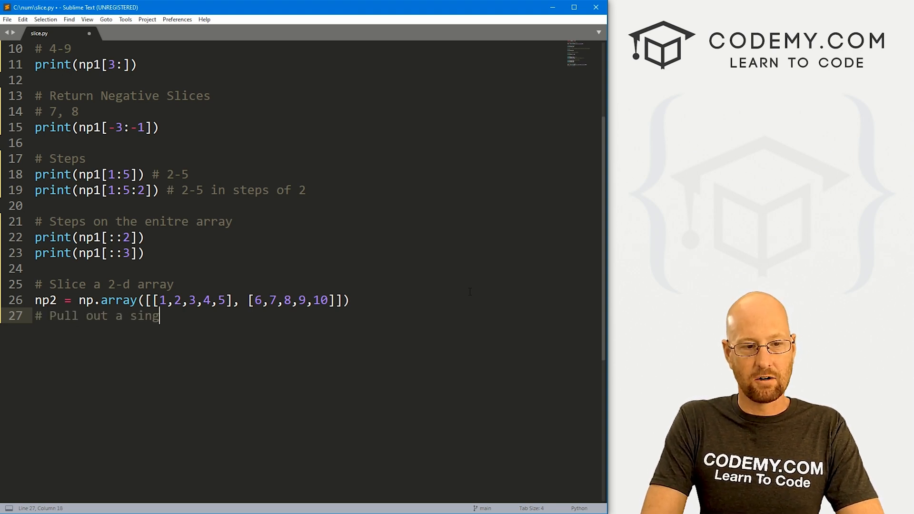
{"action": "type", "text": "le item"}
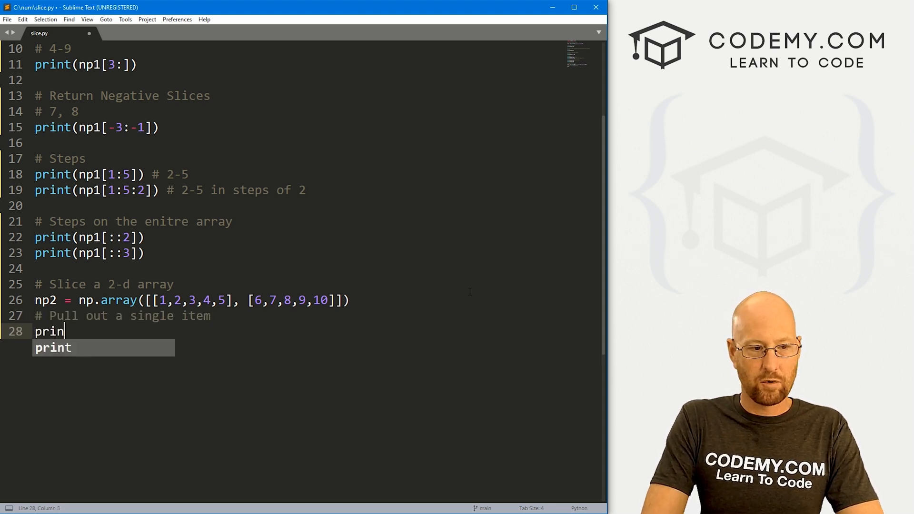
{"action": "type", "text": "t(np2[])"}
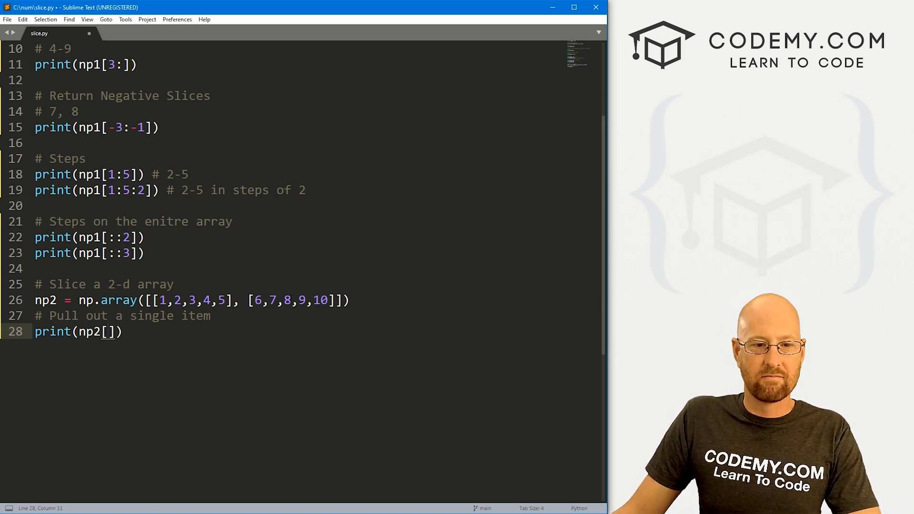
{"action": "double_click", "coordinate": [286, 300]}
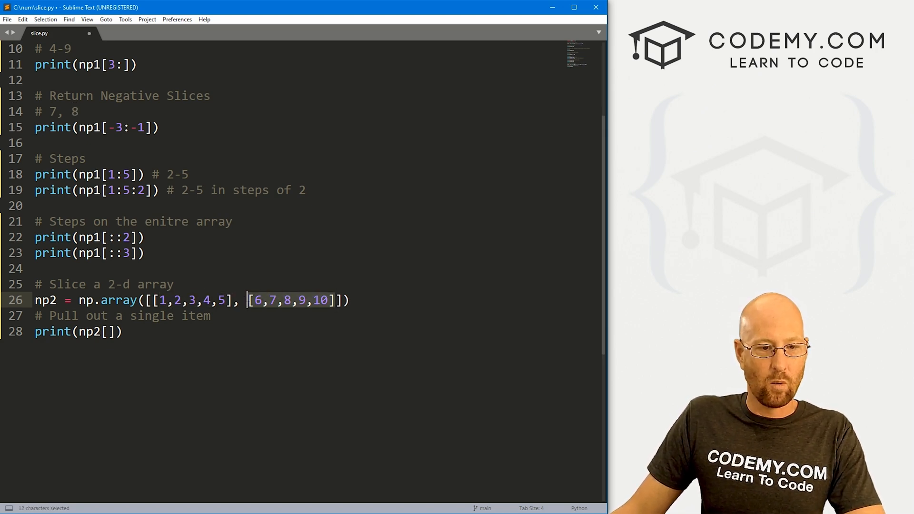
- Index the item as np2[1,2], point out the value 8, and save
{"action": "type", "text": "1"}
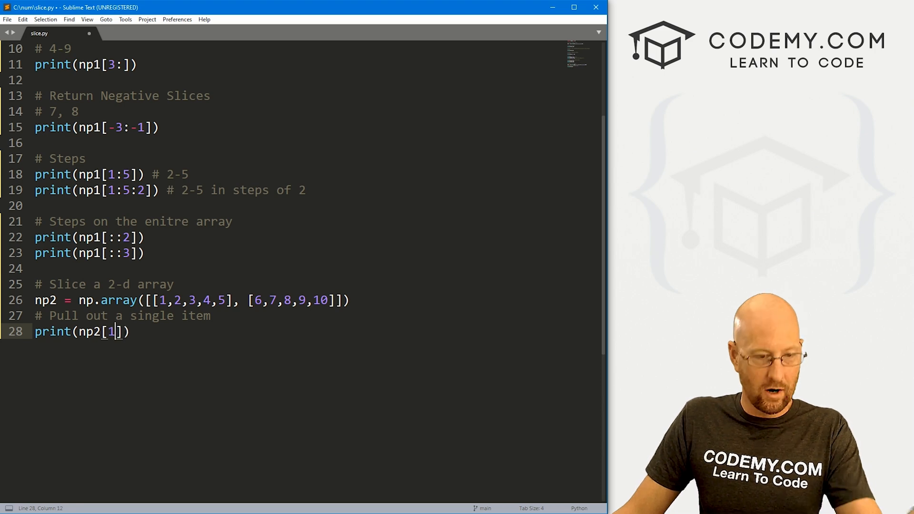
{"action": "type", "text": ",2"}
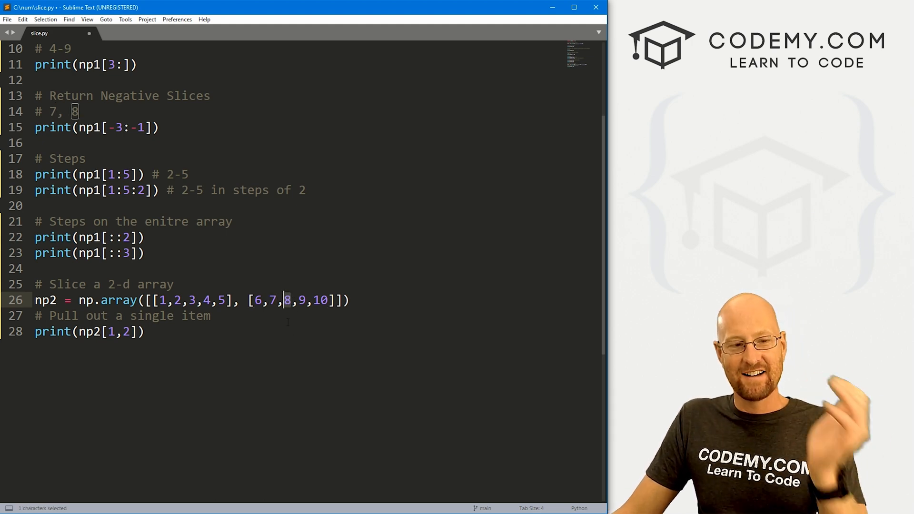
{"action": "left_click_drag", "start_coordinate": [284, 299], "coordinate": [209, 315]}
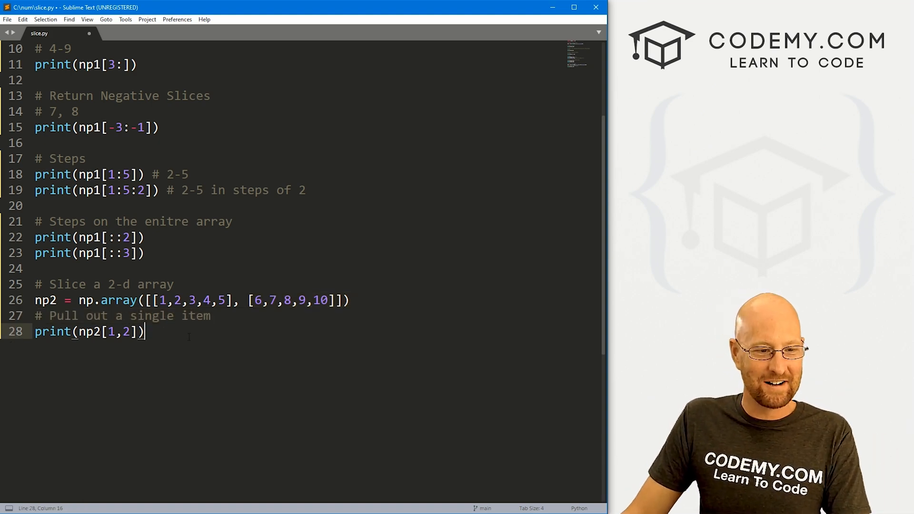
{"action": "key", "text": "ctrl+s"}
{"action": "type", "text": "# Slice a"}
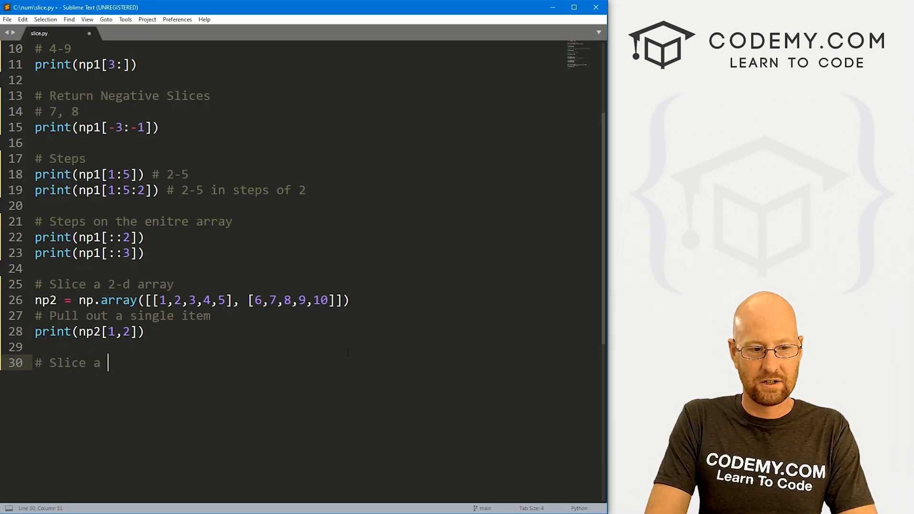
- Add a '# Slice a 2-d array' comment with print(np2[,]) and put each np2 row on its own line
{"action": "type", "text": "2-d array"}
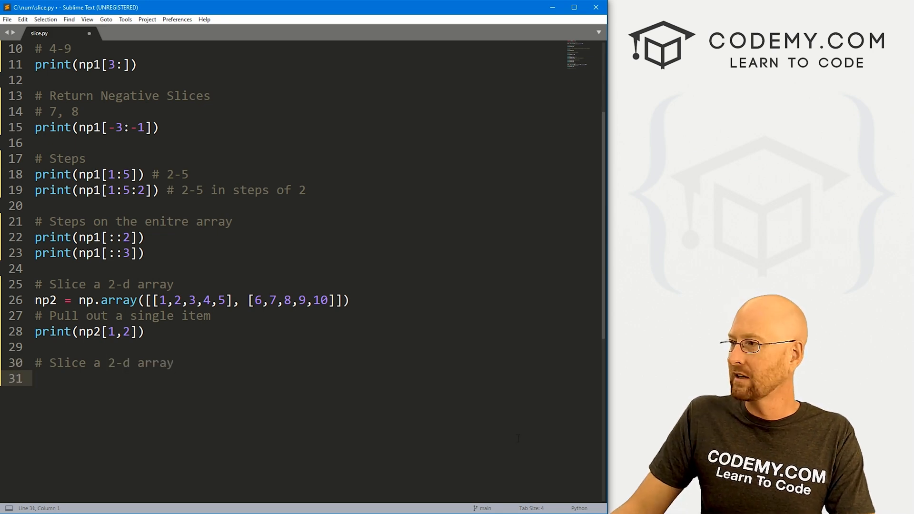
{"action": "type", "text": "print(np2[])"}
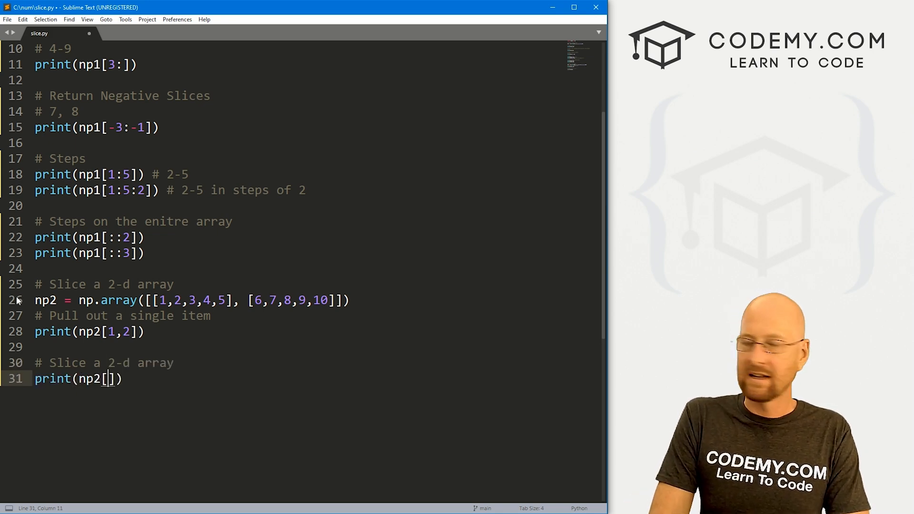
{"action": "type", "text": ","}
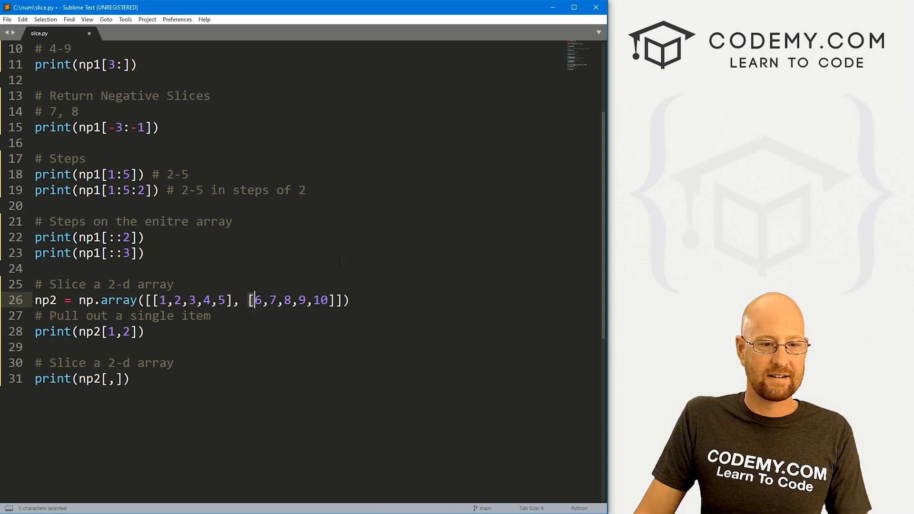
{"action": "key", "text": "enter"}
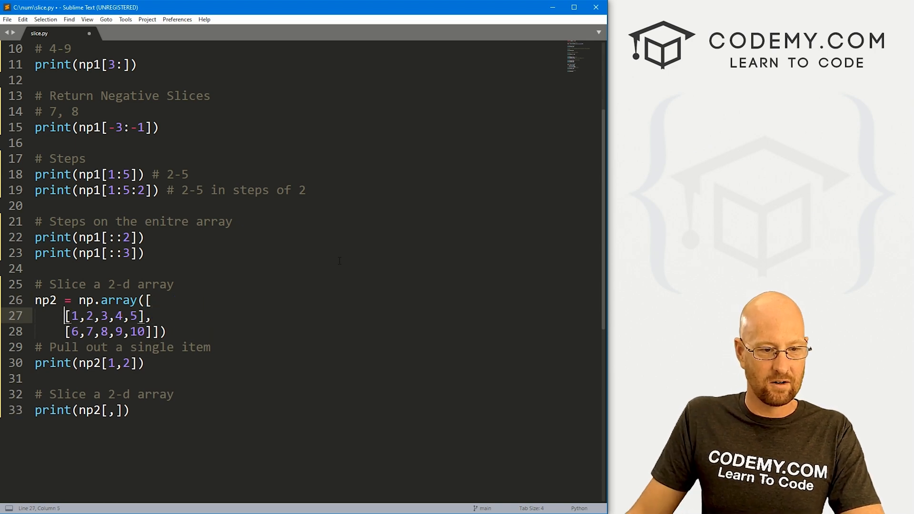
{"action": "left_click_drag", "start_coordinate": [69, 315], "coordinate": [143, 315]}
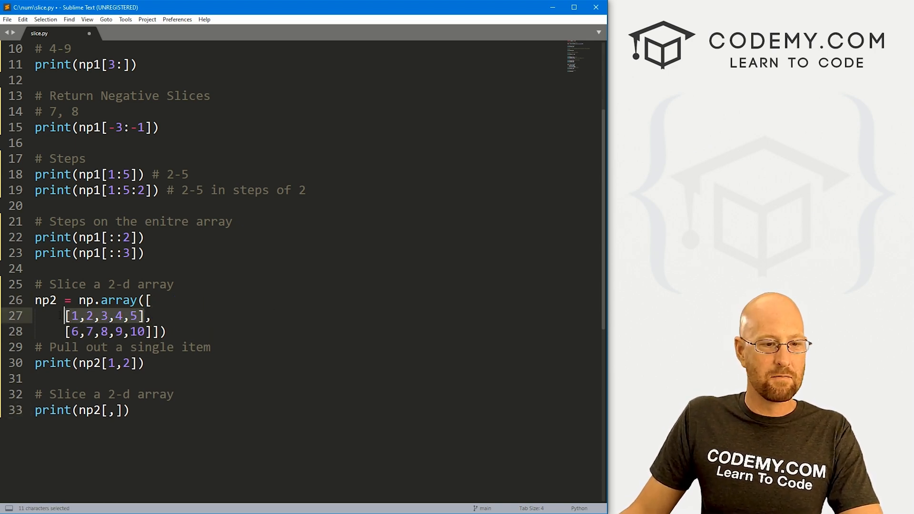
{"action": "left_click", "coordinate": [67, 316]}
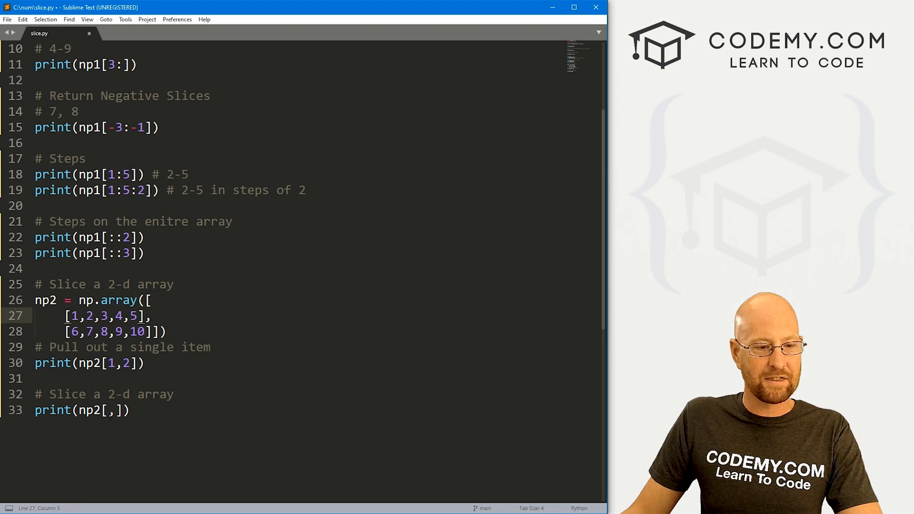
- Fill the slice as np2[0:1, 1:3], append '2,3' to the comment and save
{"action": "type", "text": "0:"}
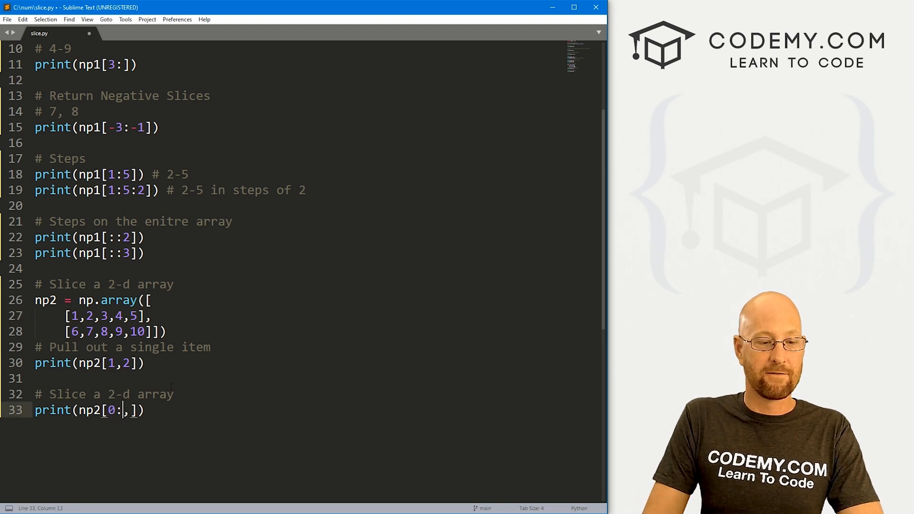
{"action": "type", "text": "1"}
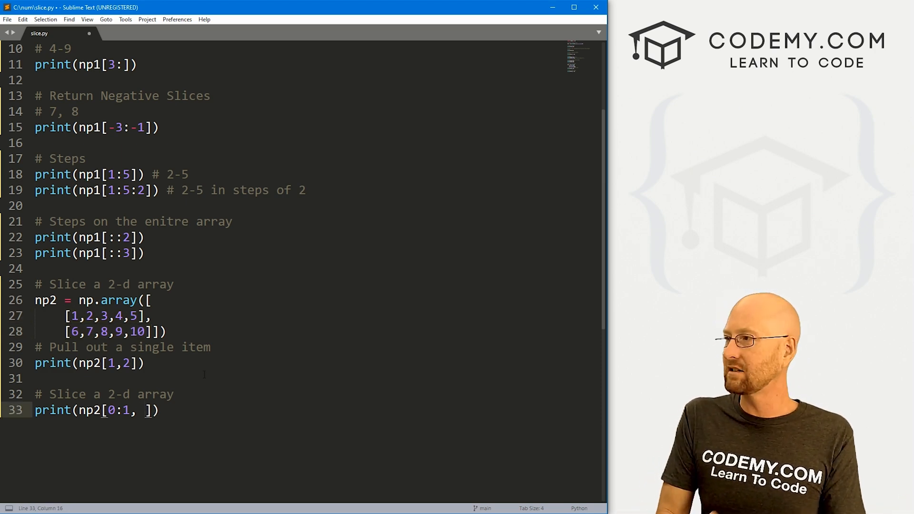
{"action": "type", "text": "1:3"}
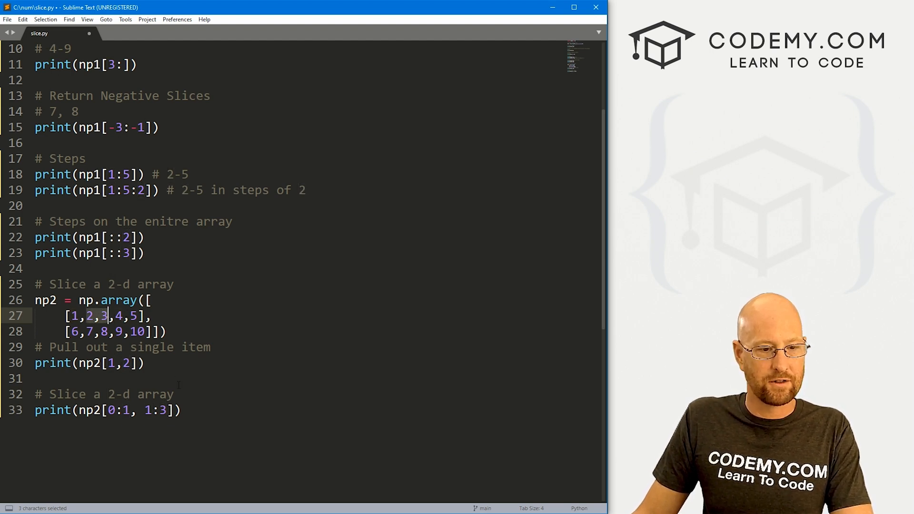
{"action": "type", "text": "2,3"}
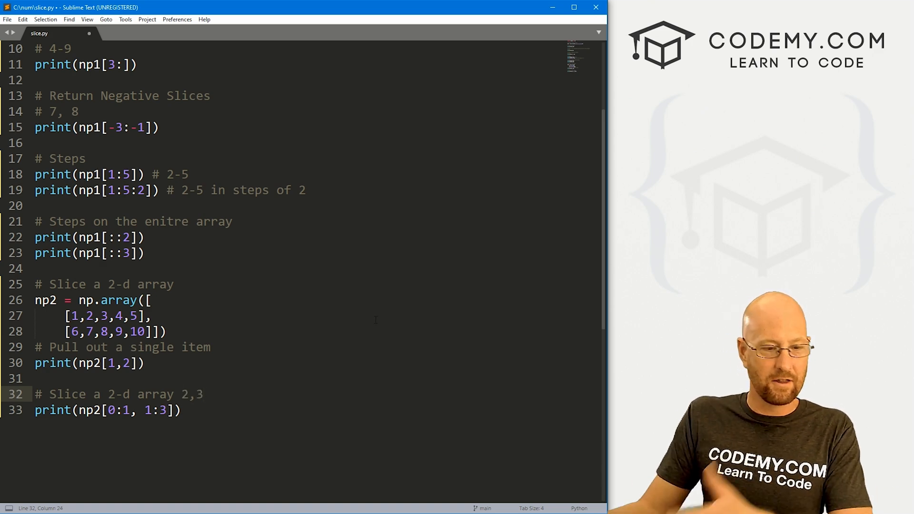
{"action": "key", "text": "ctrl+s"}
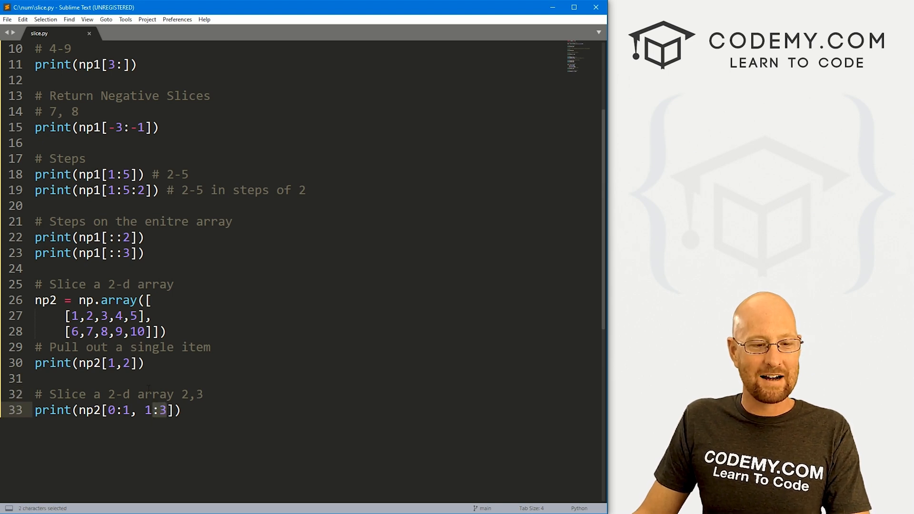
{"action": "left_click", "coordinate": [130, 409]}
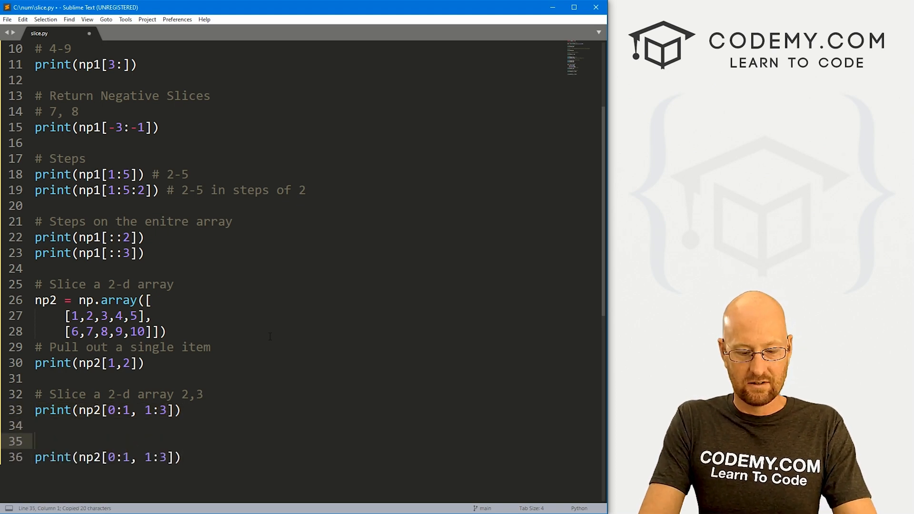
- Add a '# Slice from both rows' comment above the copied line and change its row slice to 0:2
{"action": "type", "text": "# Slice from both r"}
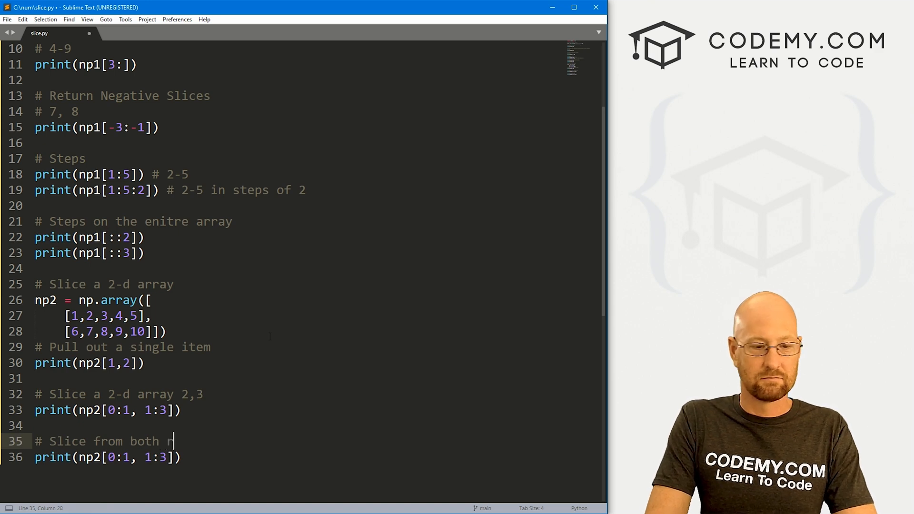
{"action": "type", "text": "ows"}
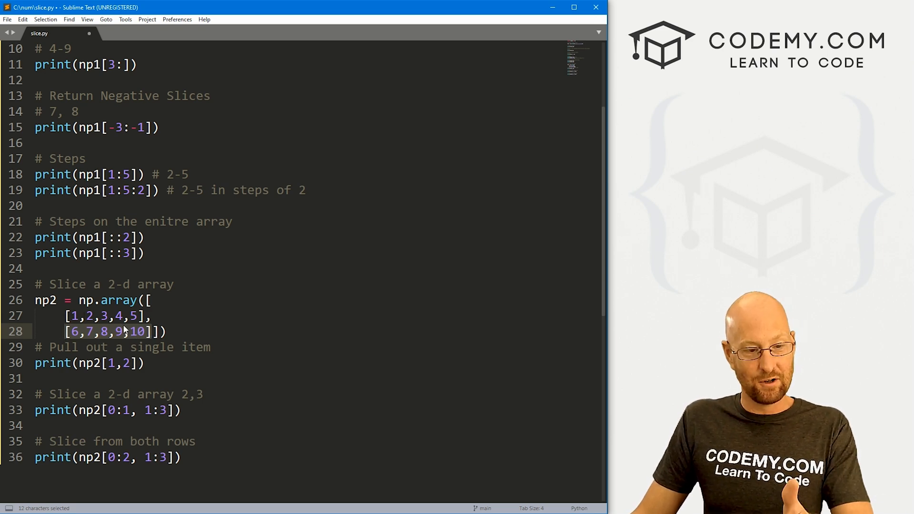
{"action": "left_click_drag", "start_coordinate": [123, 331], "coordinate": [152, 315]}
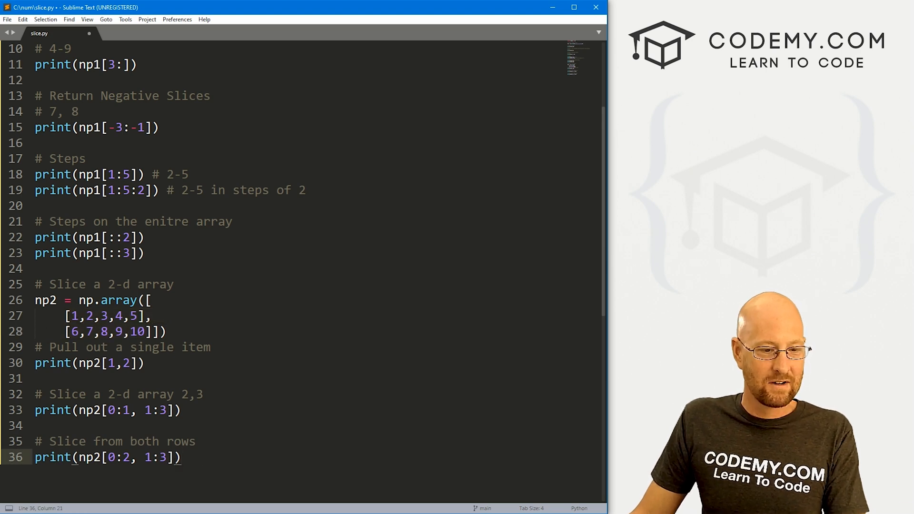
{"action": "type", "text": "2,3"}
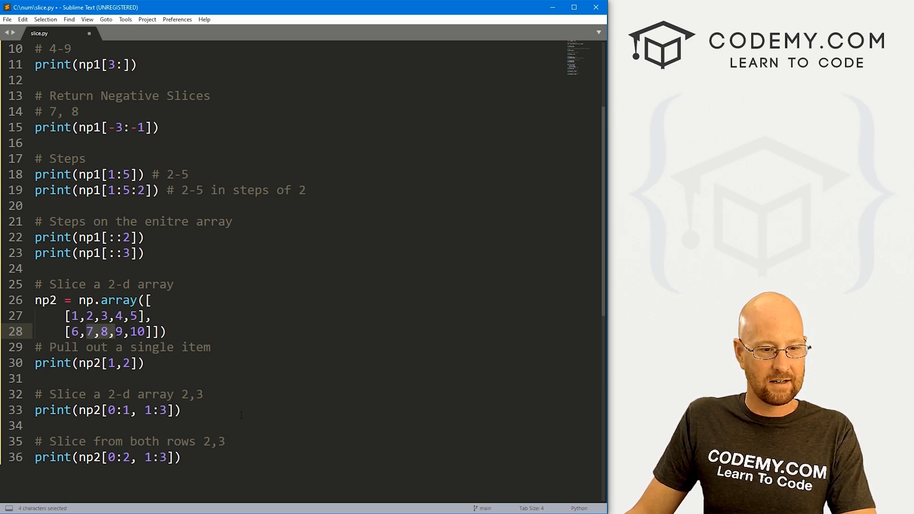
- Extend the comment to read '# Slice from both rows 2,3 and 7,8'
{"action": "left_click", "coordinate": [40, 426]}
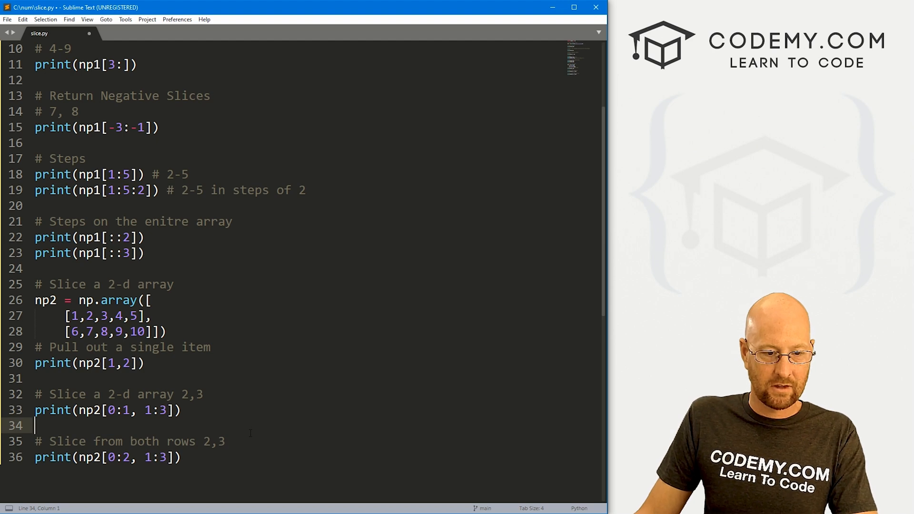
{"action": "type", "text": "and 7"}
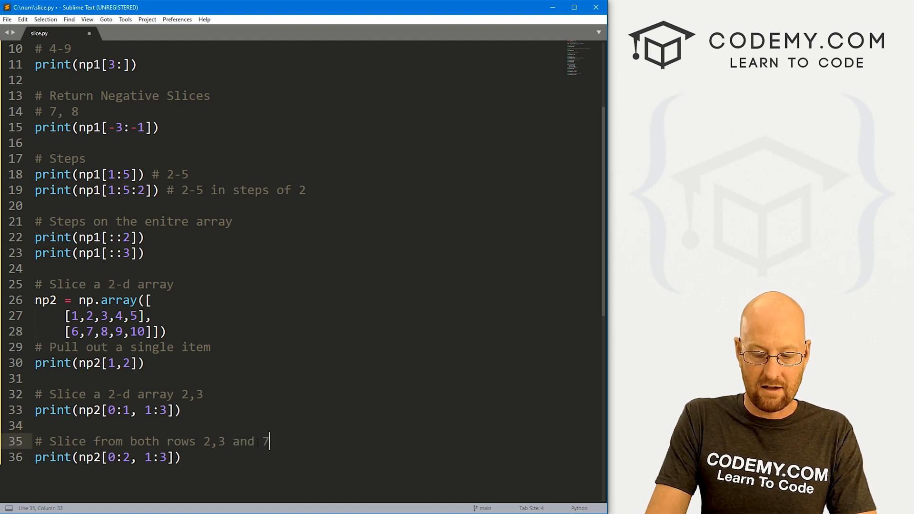
{"action": "type", "text": ",8"}
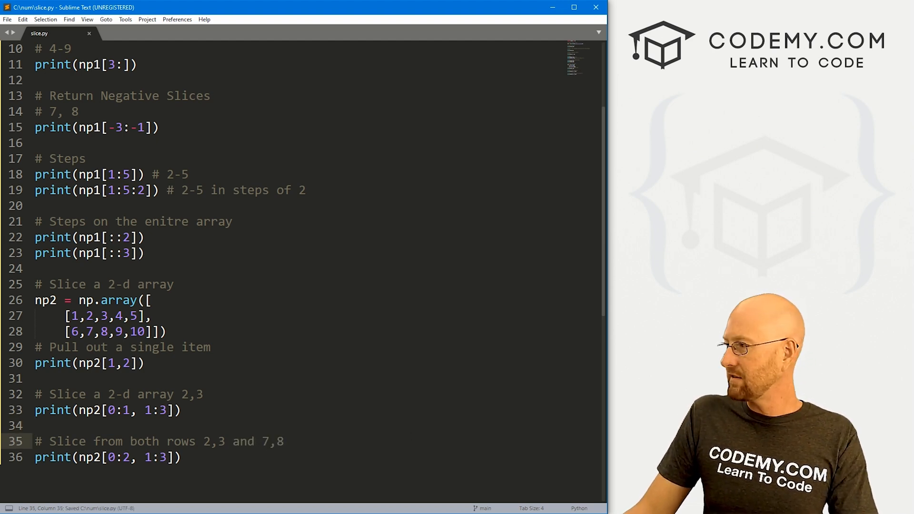